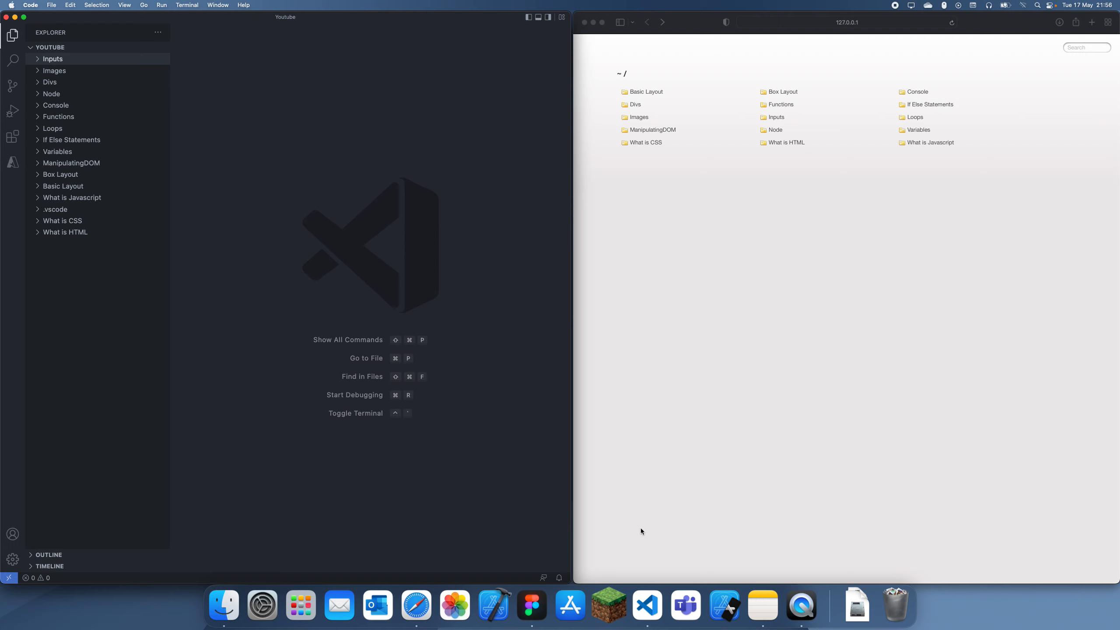
mouse_move(641, 519)
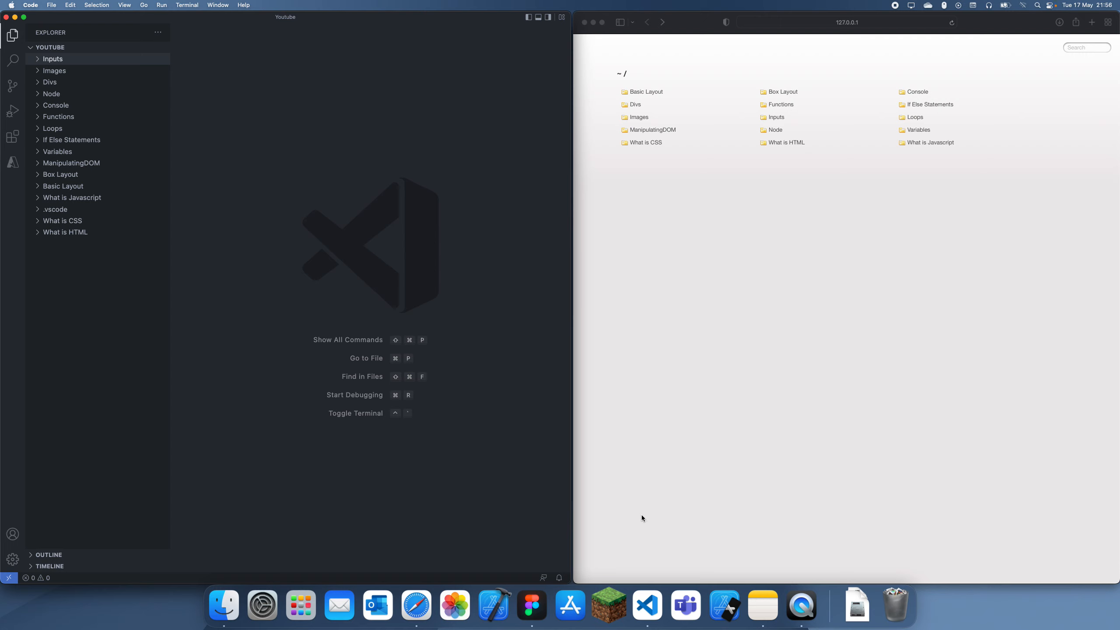
mouse_move(610, 506)
type("Tab")
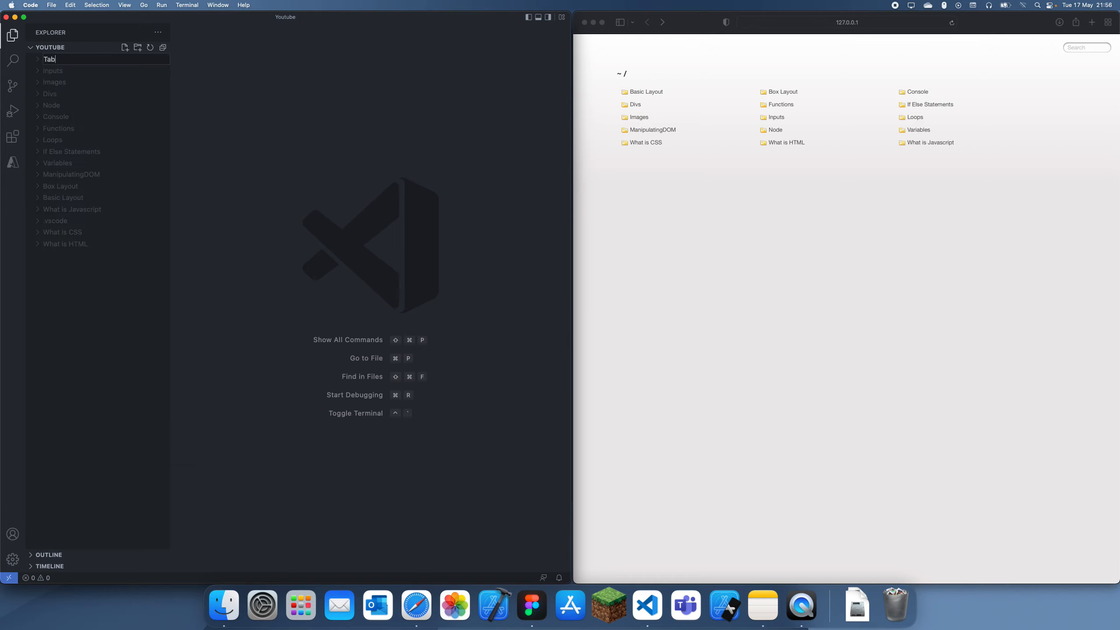
Create index.html in the Tables folder with an Emmet HTML skeleton and save it
right_click(50, 59)
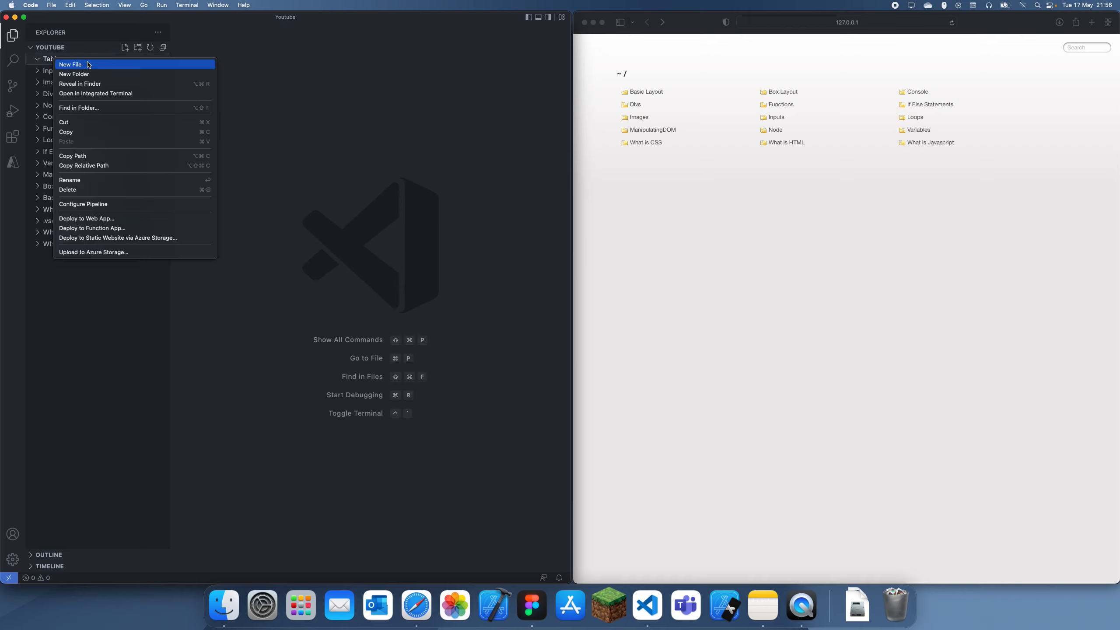
left_click(69, 64)
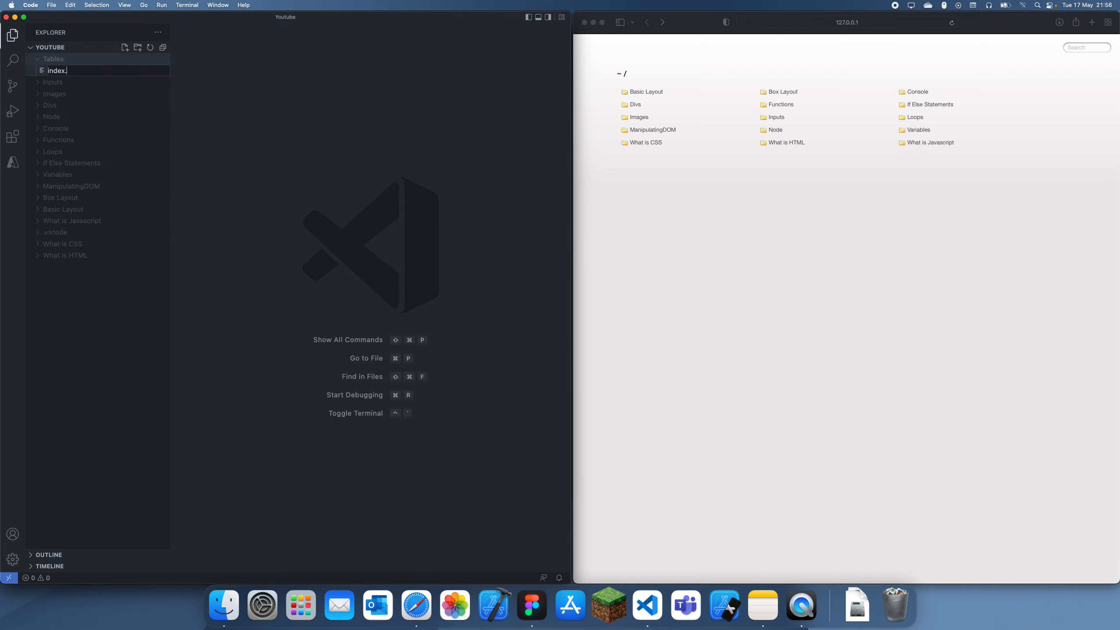
type("doc")
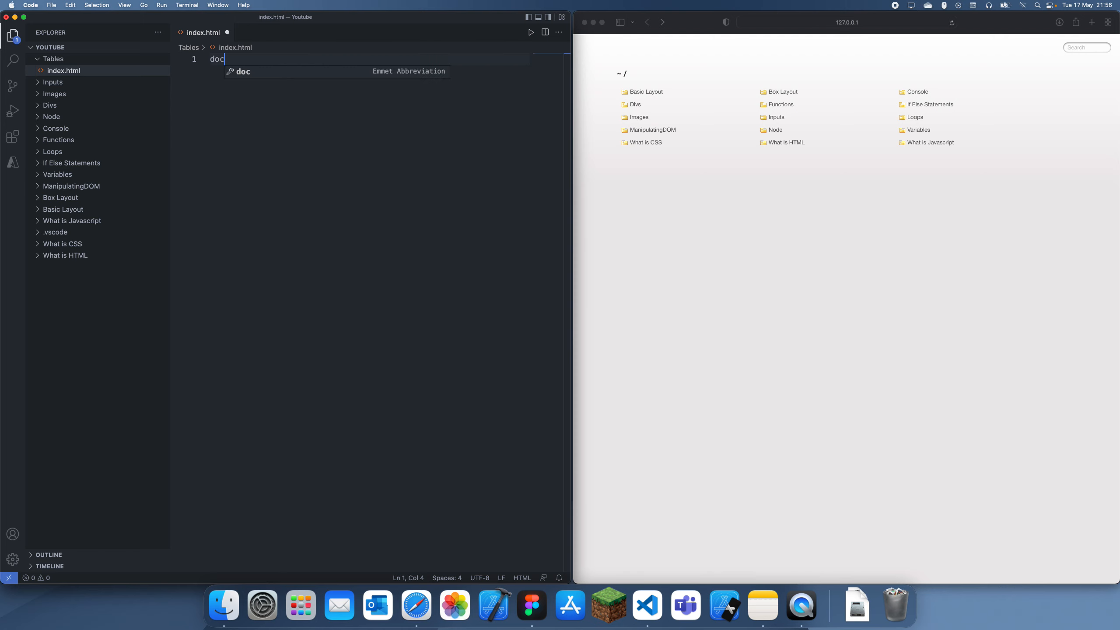
key("Tab")
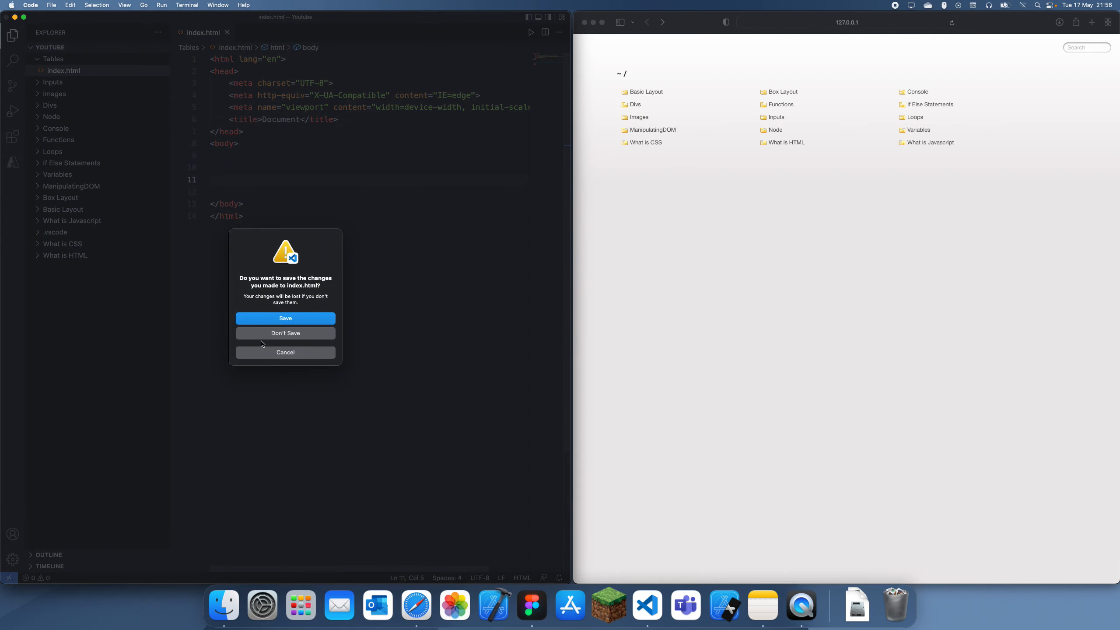
left_click(285, 333)
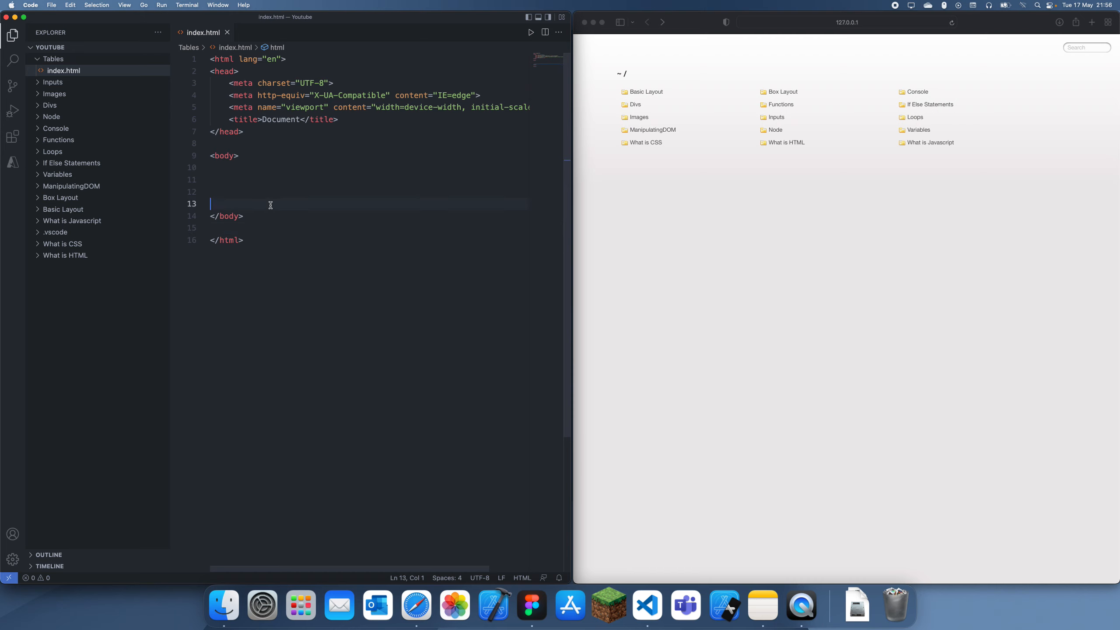
left_click(301, 180)
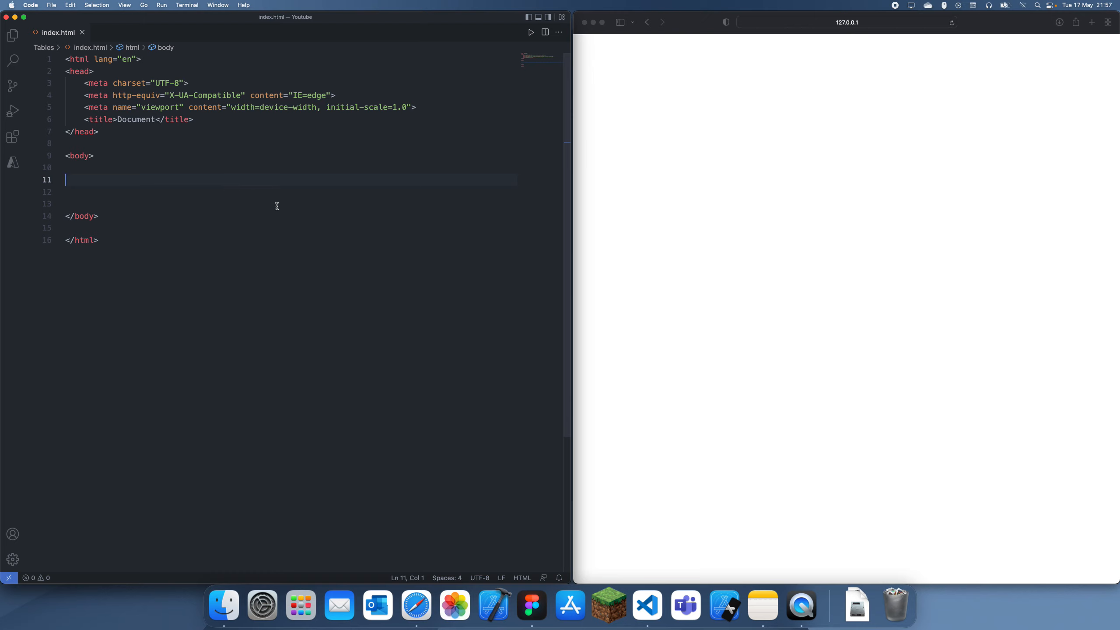
Add an h1 'A table which stores data about people, their name, age, and gender' and save
type("h1> A table which stores  </h1>")
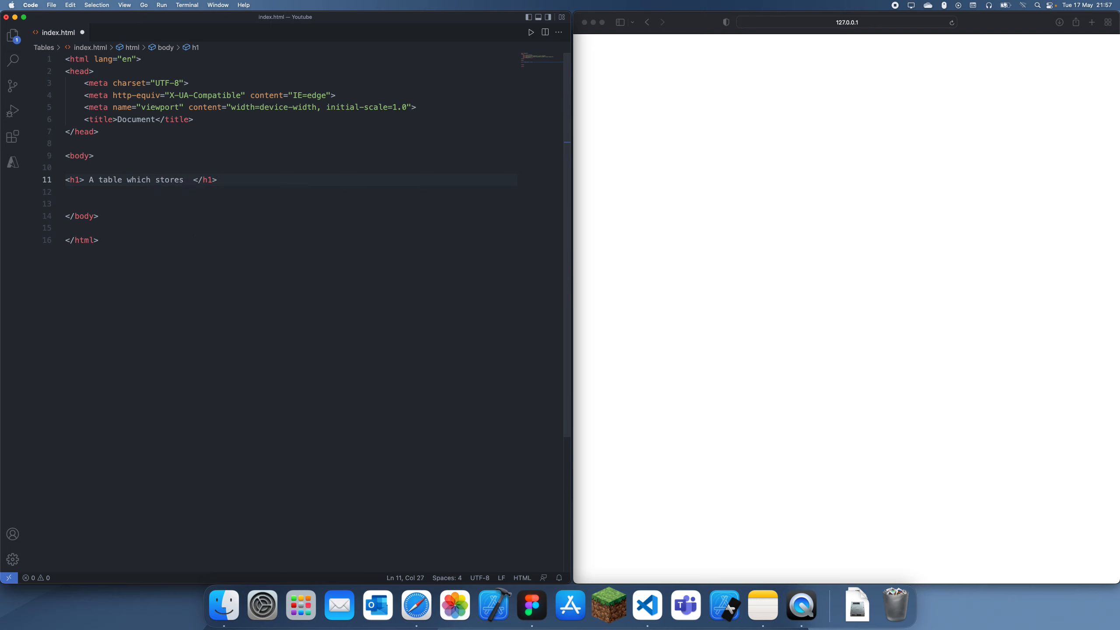
type("data b")
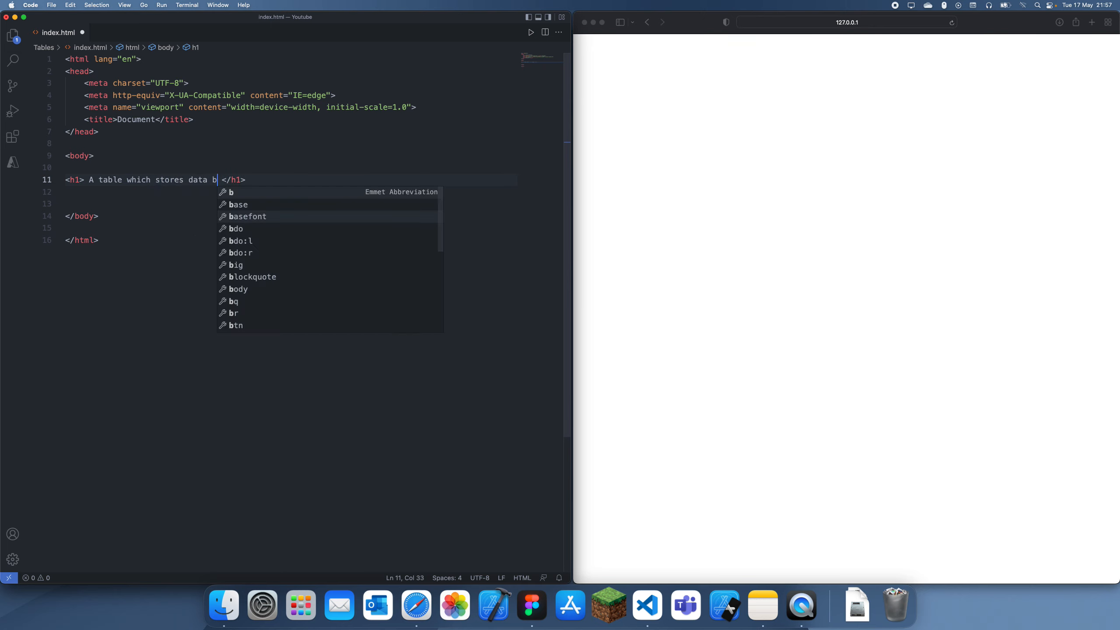
type("about peopl")
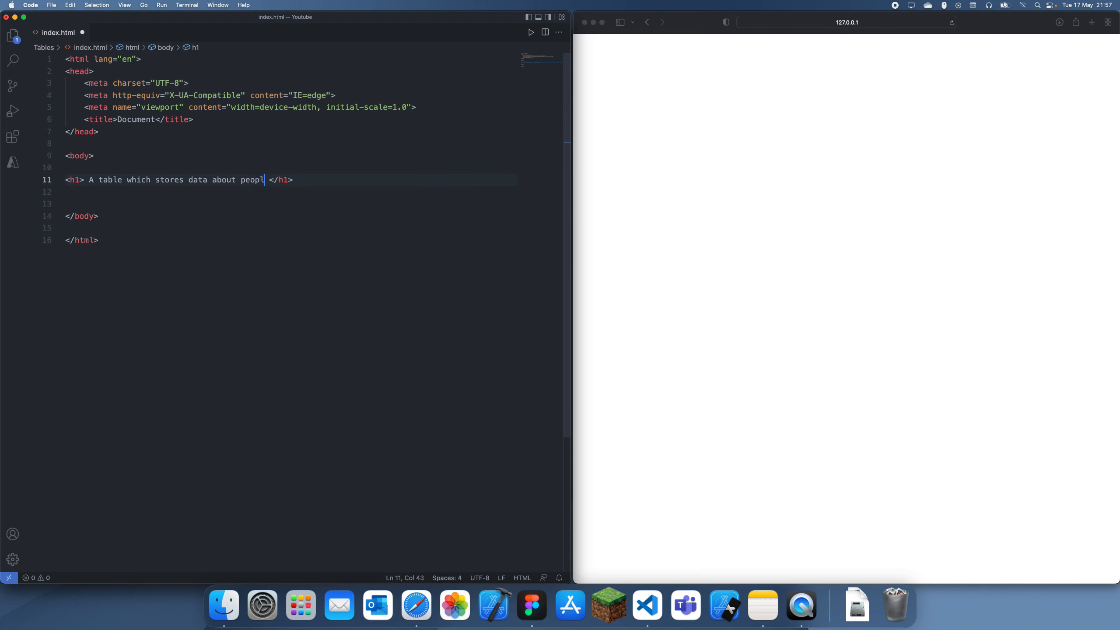
type("e, their name, age, and g")
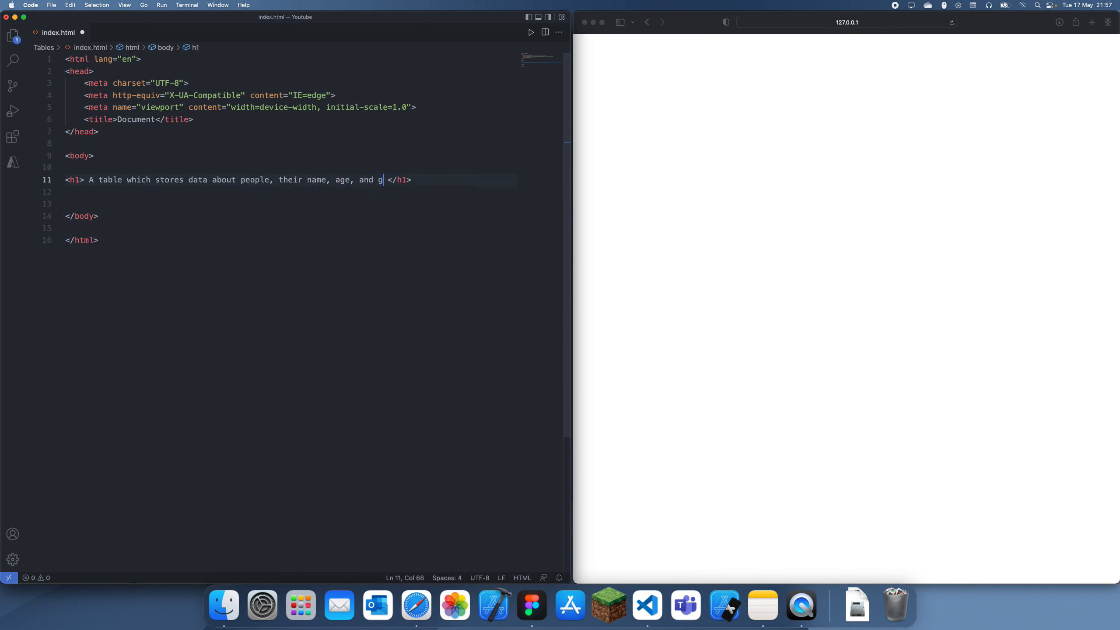
type("ender")
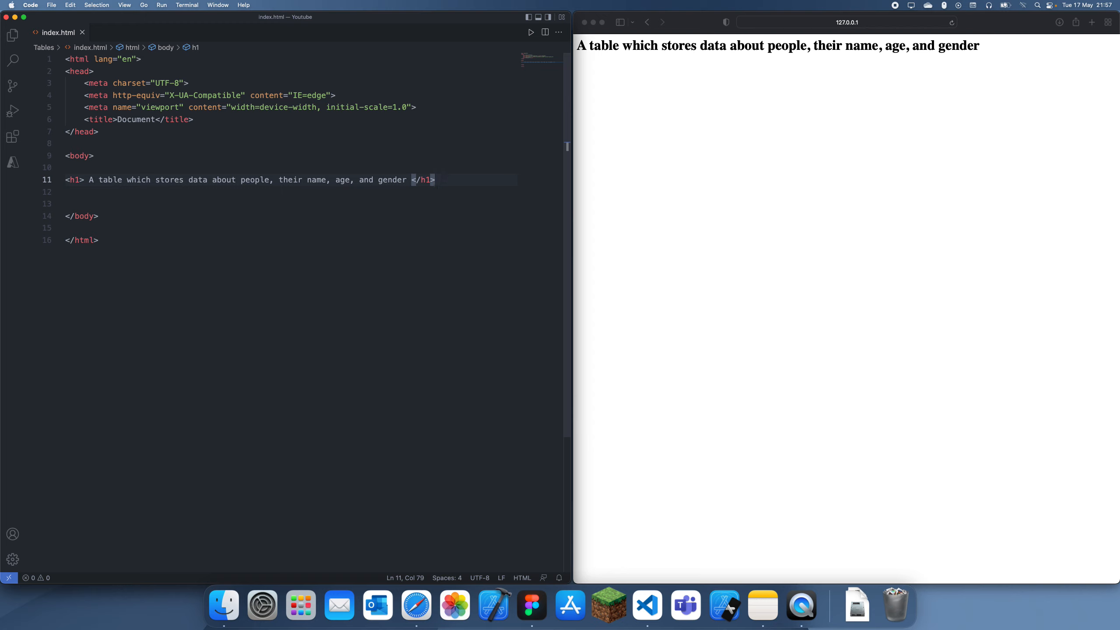
key("enter")
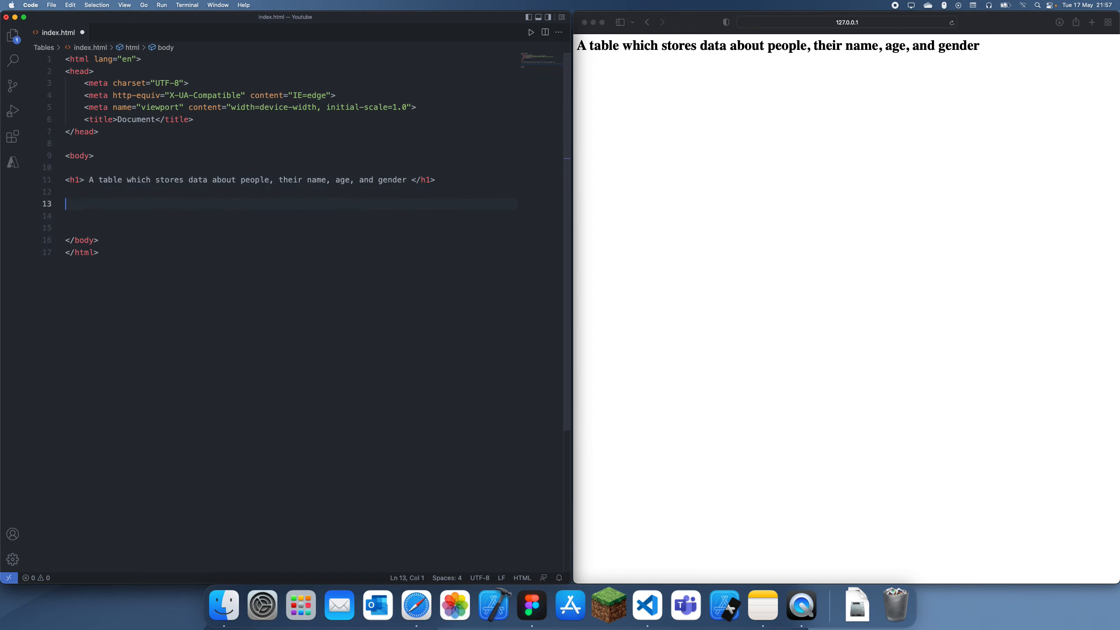
Insert an empty table element below the heading and inspect the page elements in Safari
type("ta")
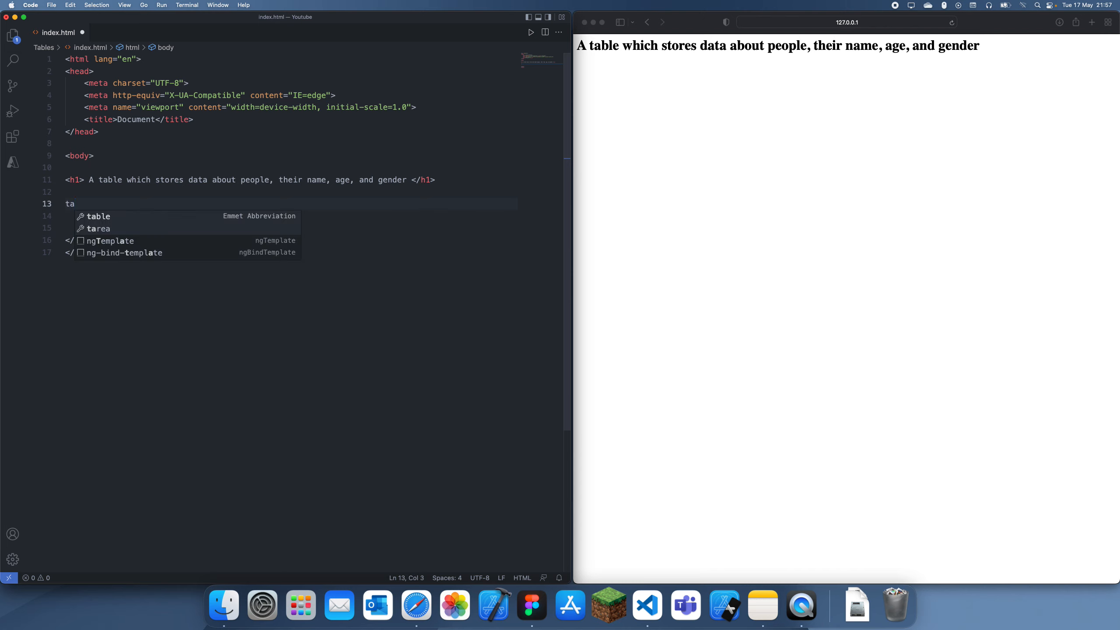
key("Tab")
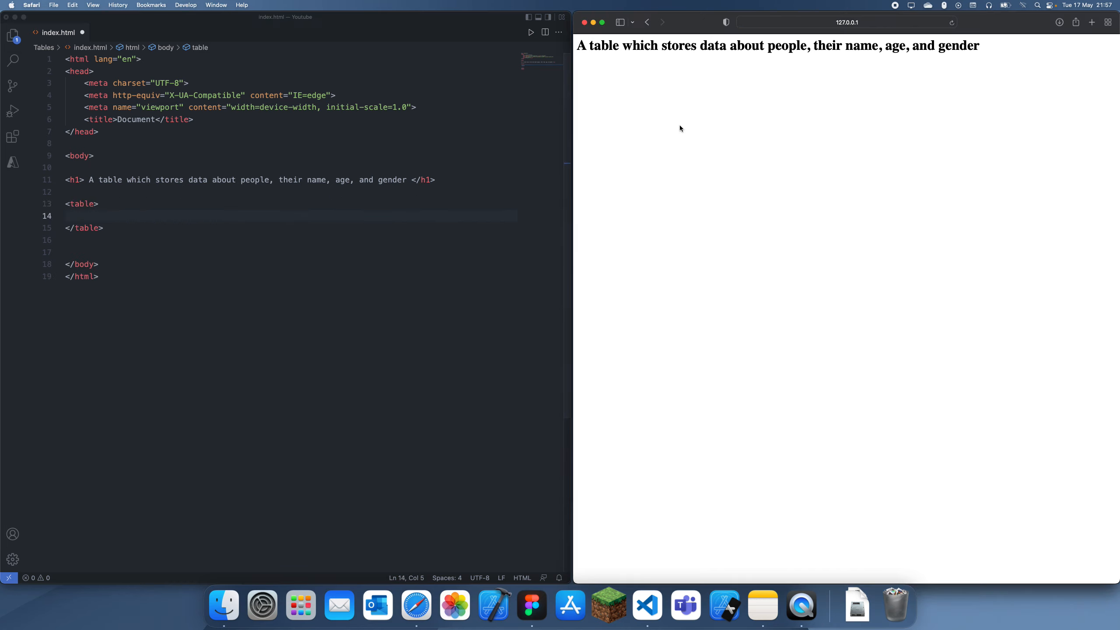
right_click(679, 129)
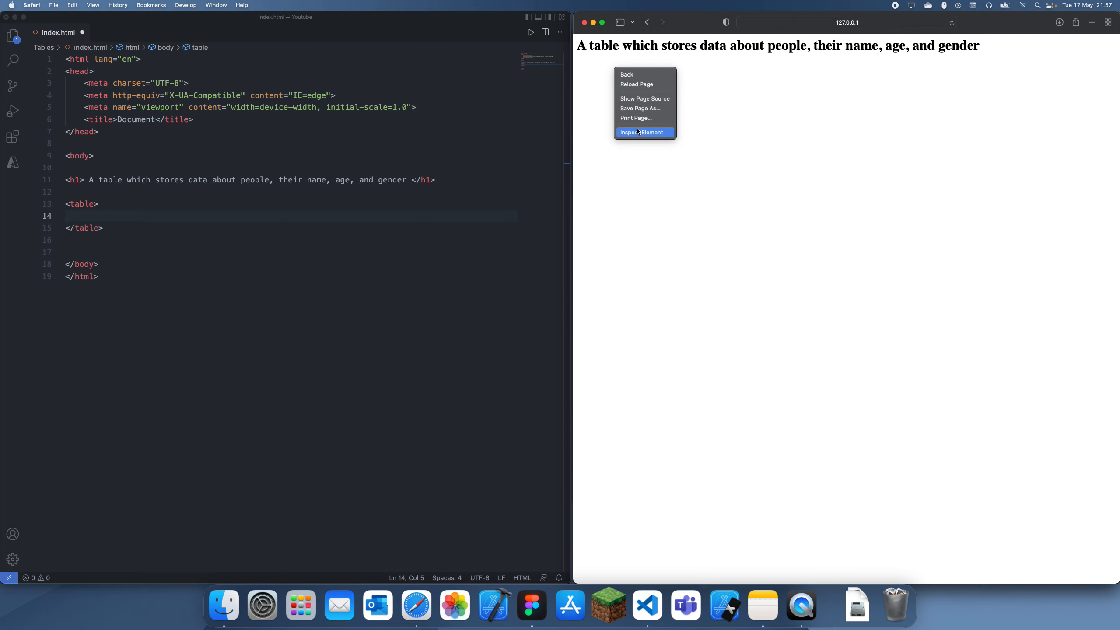
left_click(642, 132)
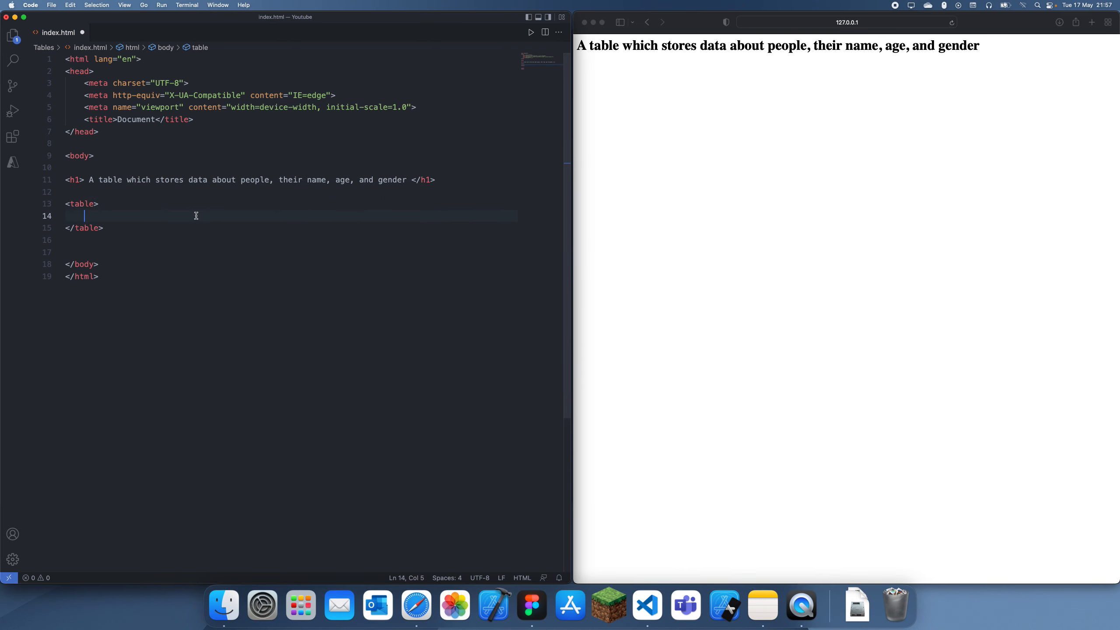
Add a tr row inside the table with a td cell started on its own line
key("enter")
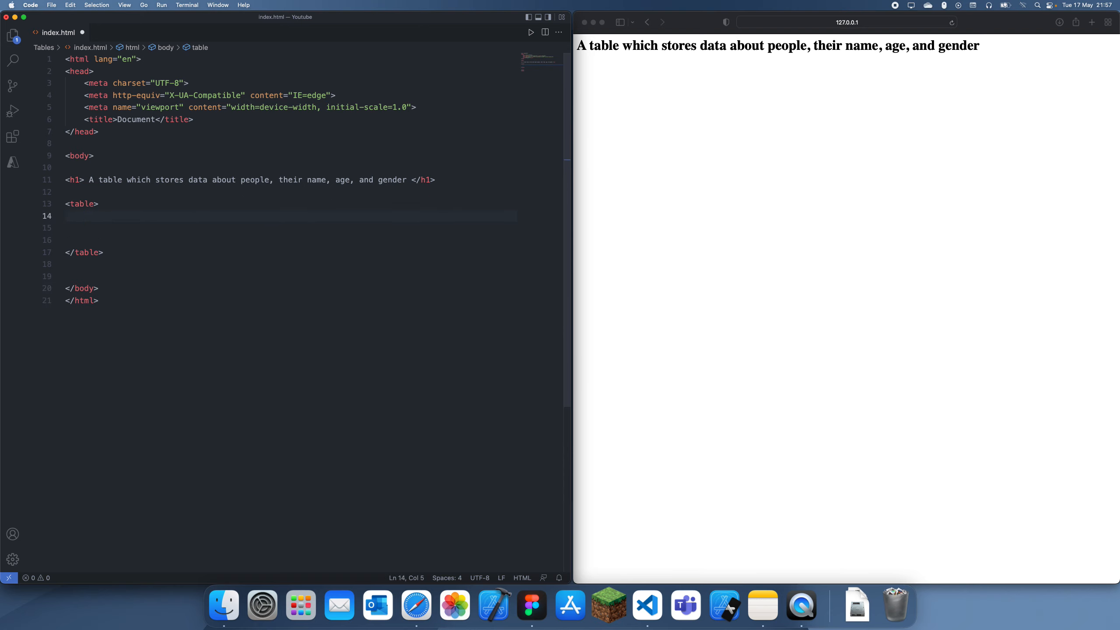
type("tr")
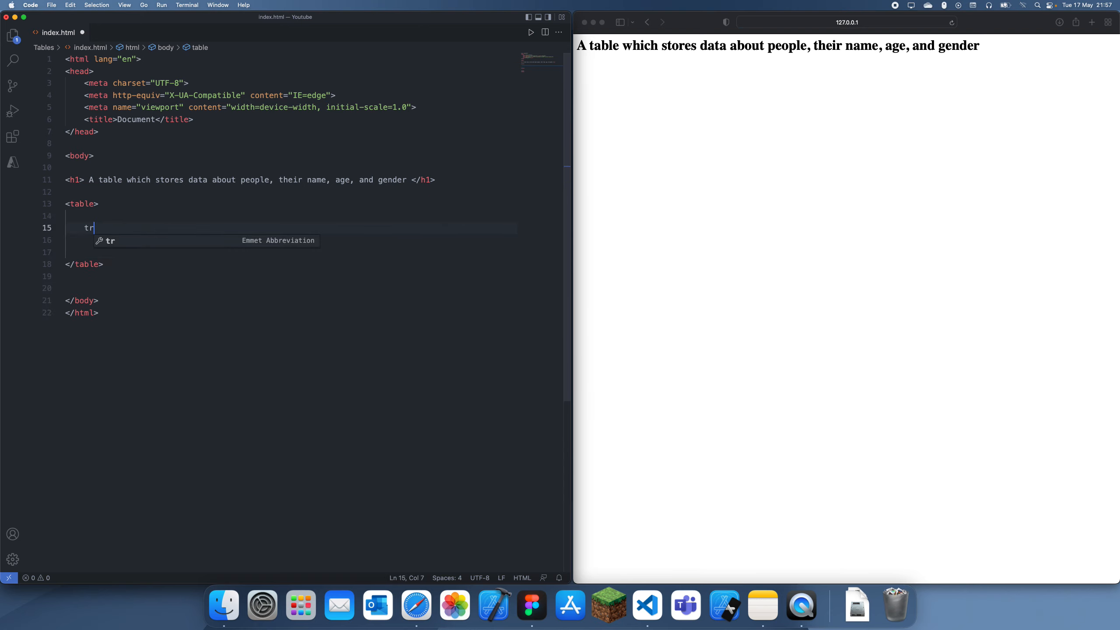
key("Tab")
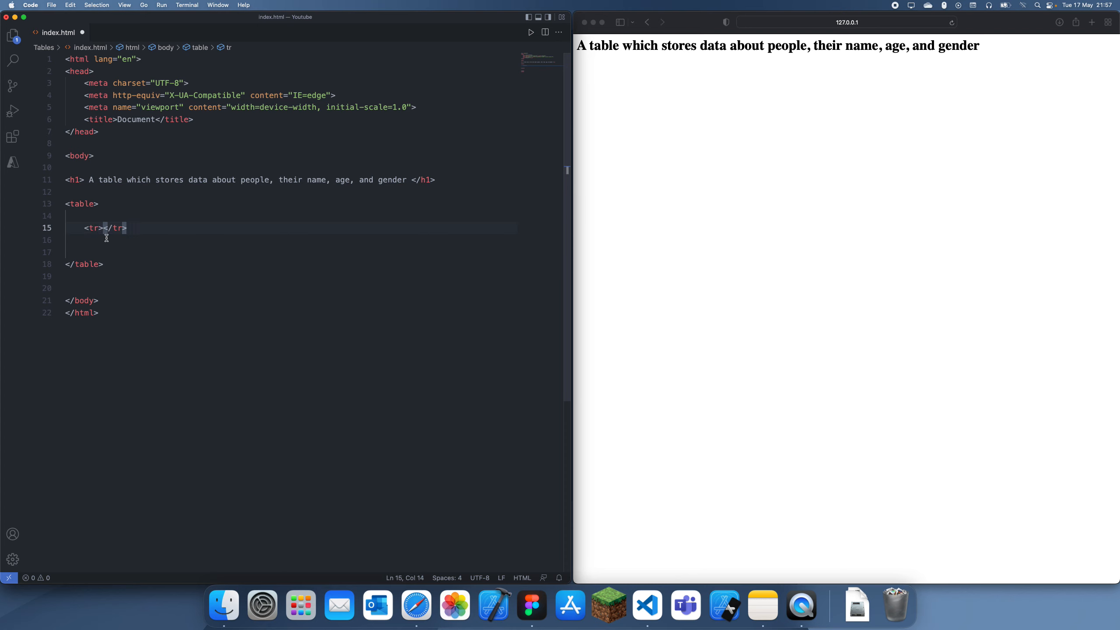
key("enter")
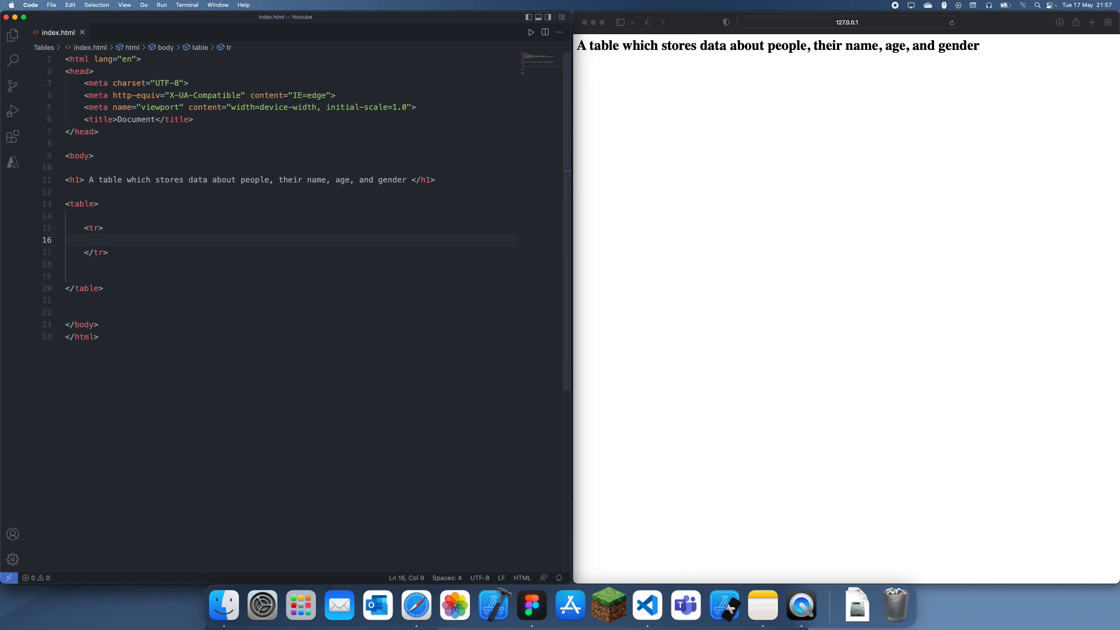
type("td></td>")
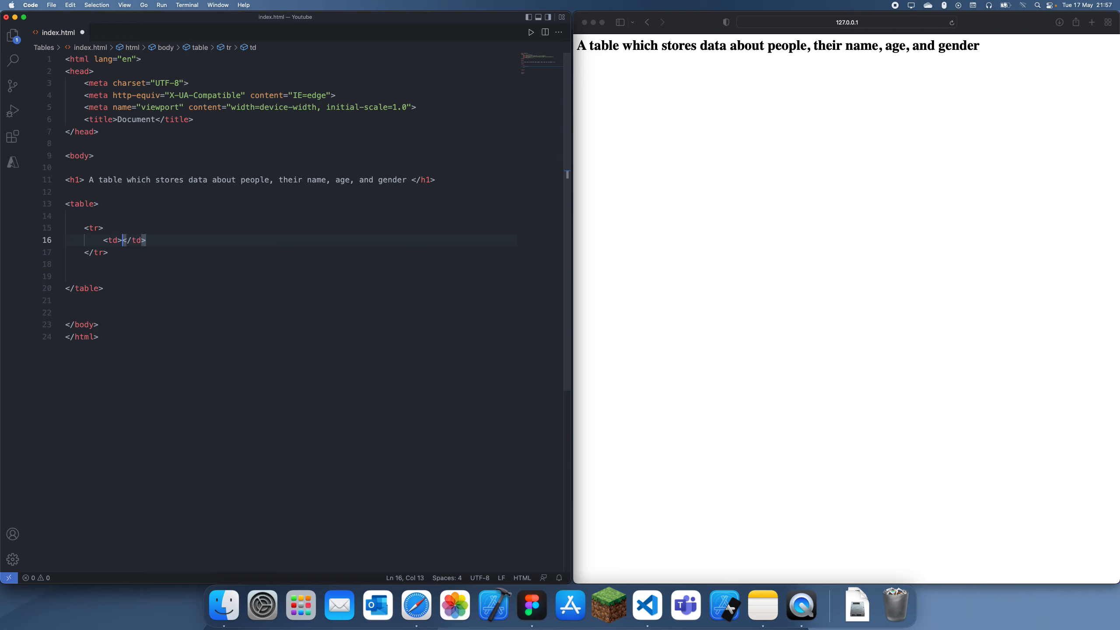
type("\" \"")
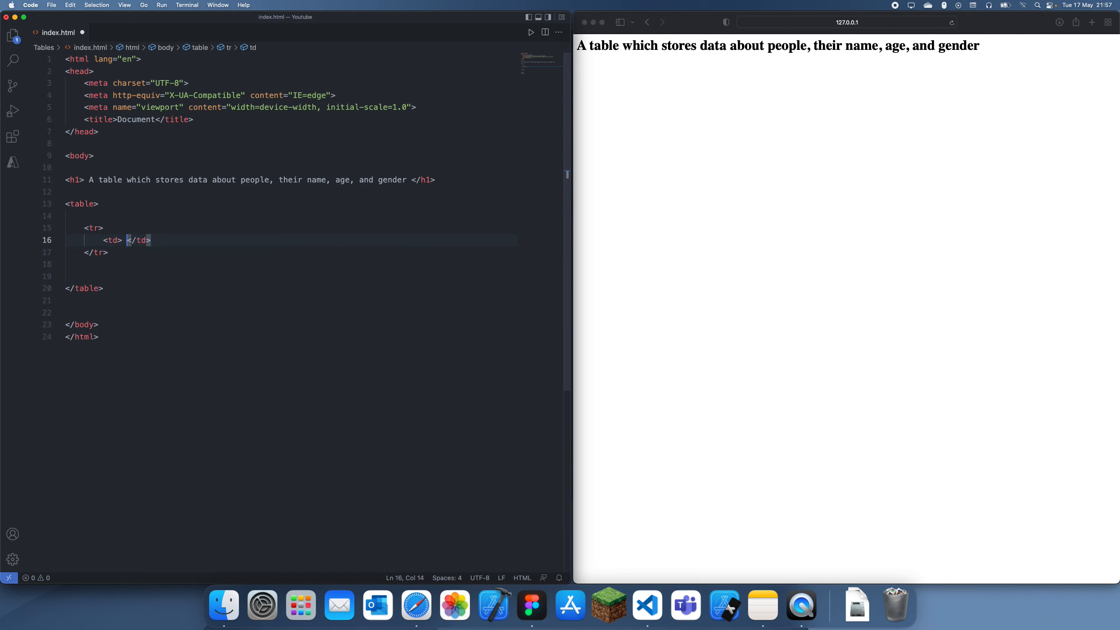
Label the row with a Columns Headers comment and fill cells Name, Age, Gender
left_click(127, 239)
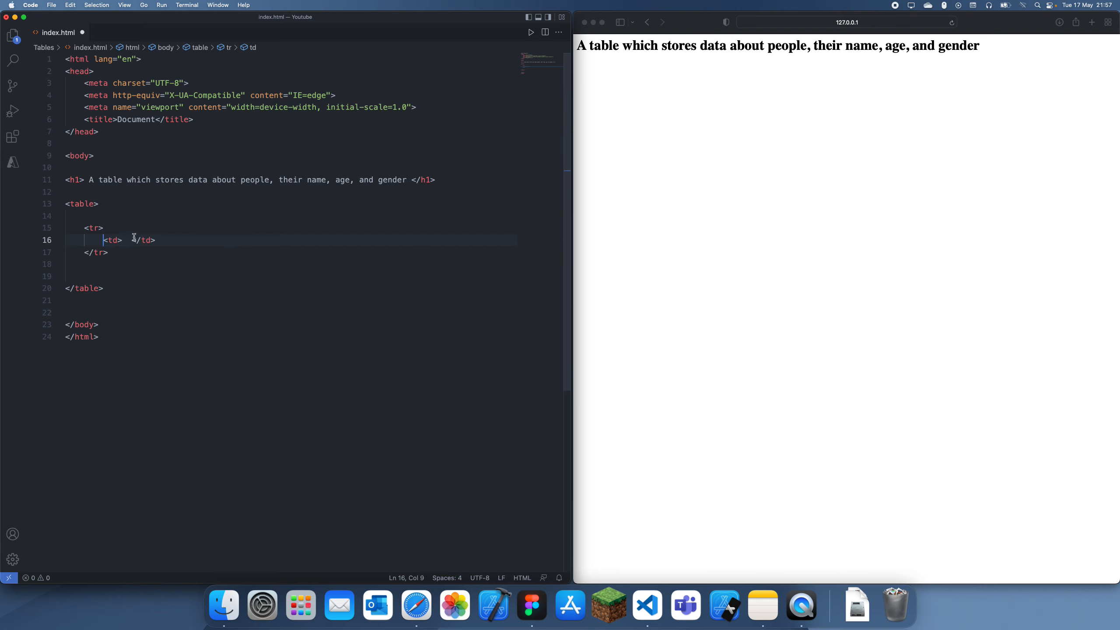
type("<!-- -->")
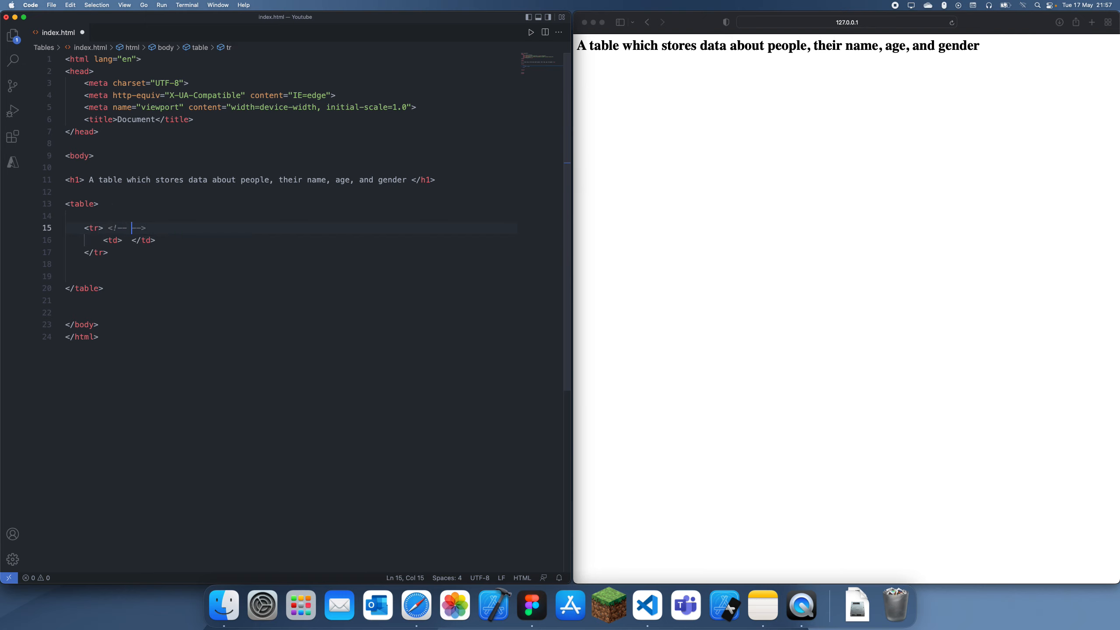
type("Columns")
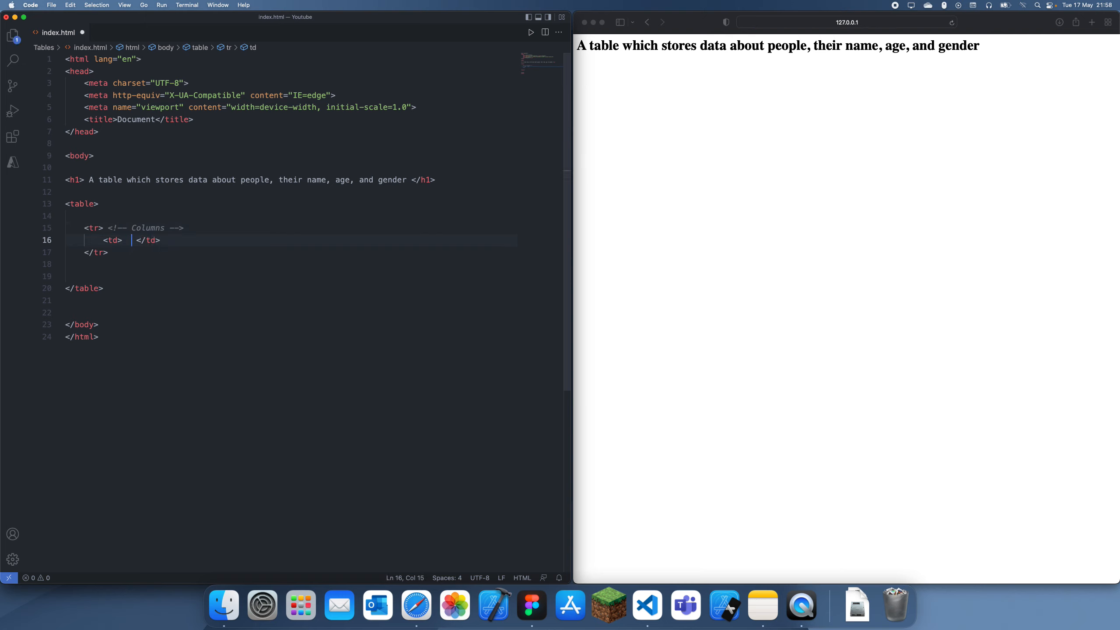
type("Hra")
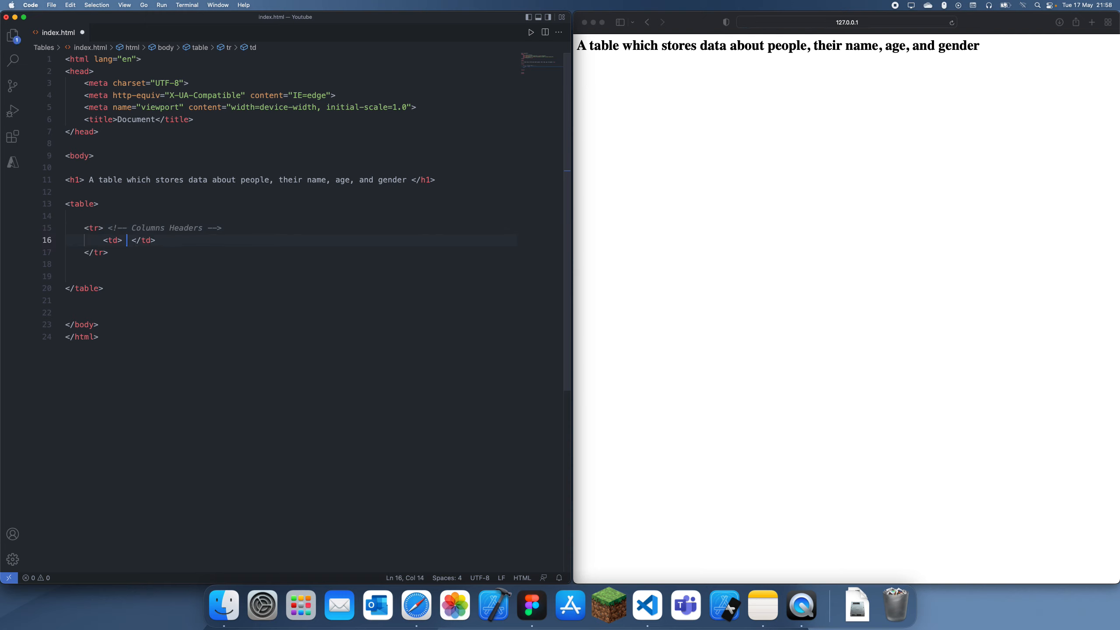
type("Name")
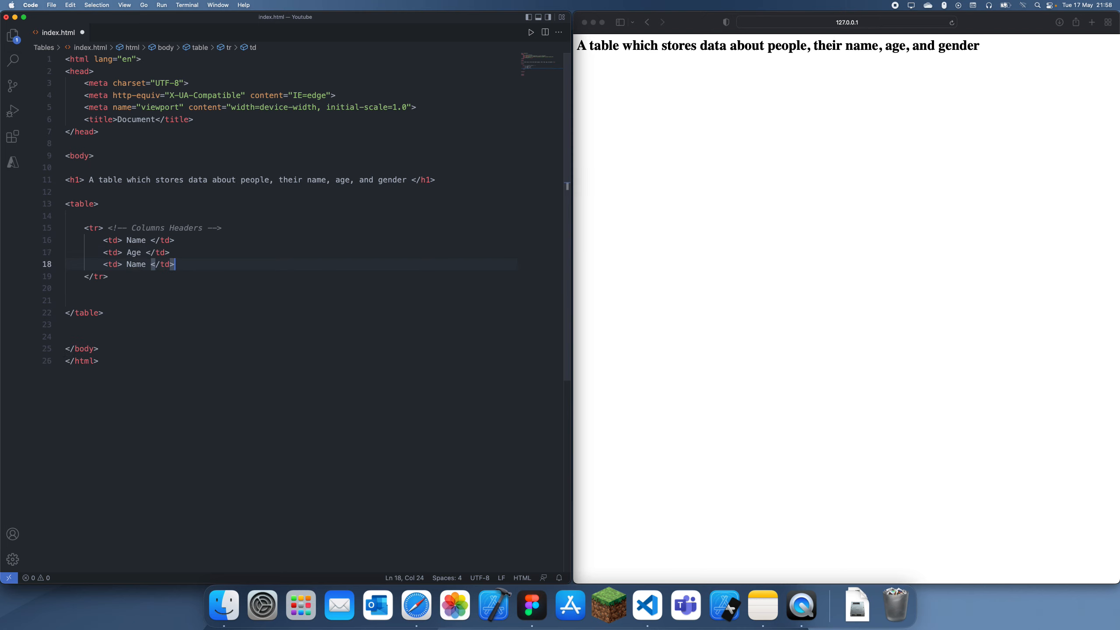
type("Gender")
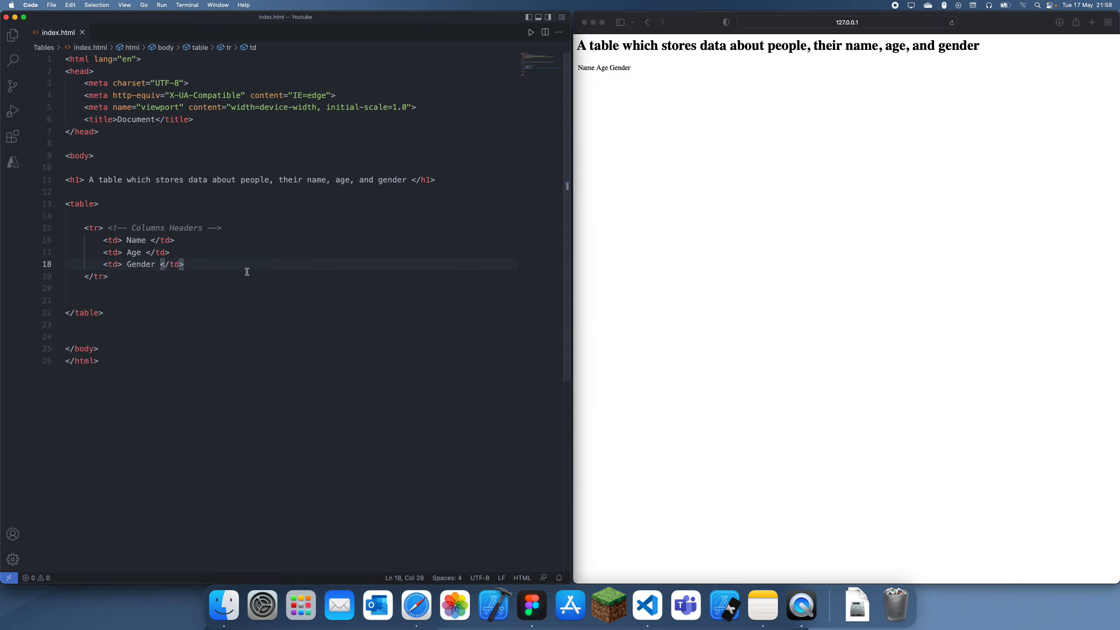
Add a 'Data rows' comment and a tr with td cells Aryaa, 100, Male
key("enter")
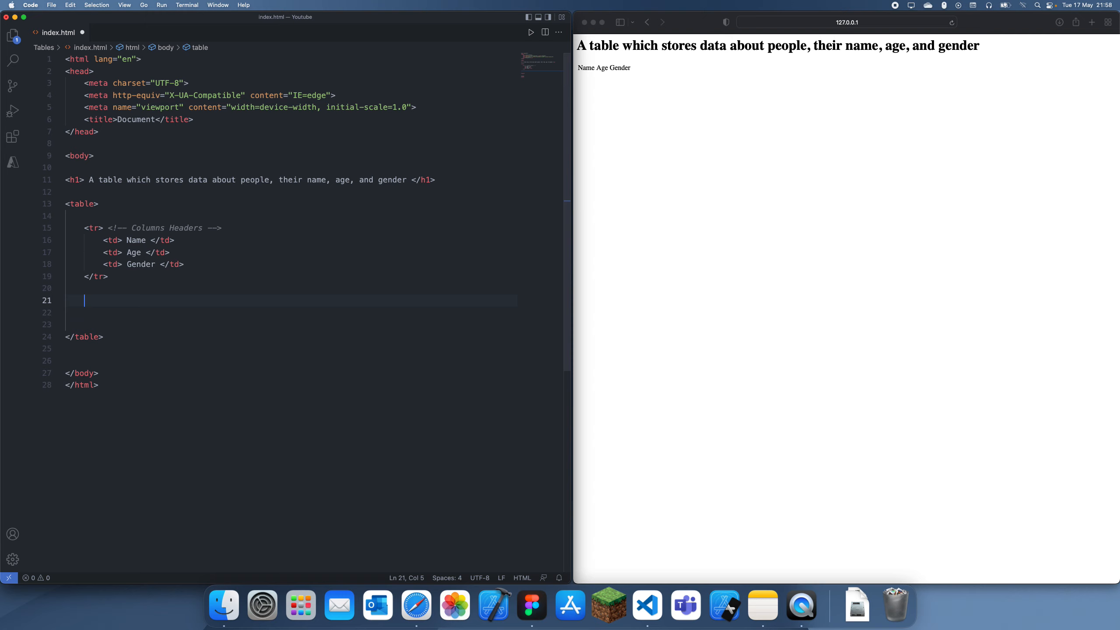
type("<!-- Da -->")
type("try")
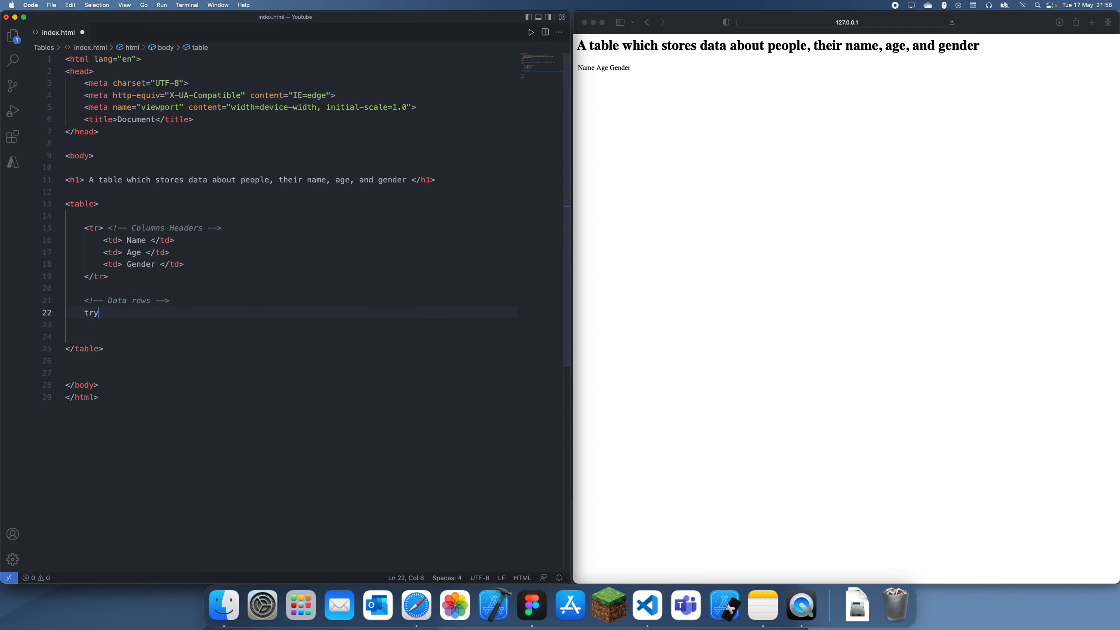
type("<tr></tr>")
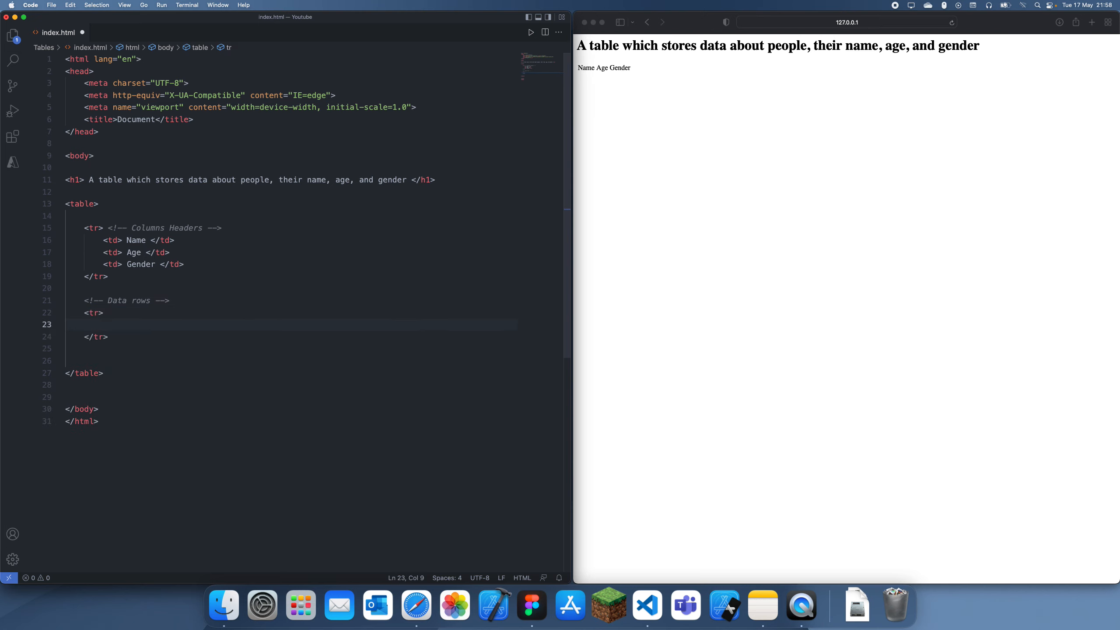
type("<td></td>")
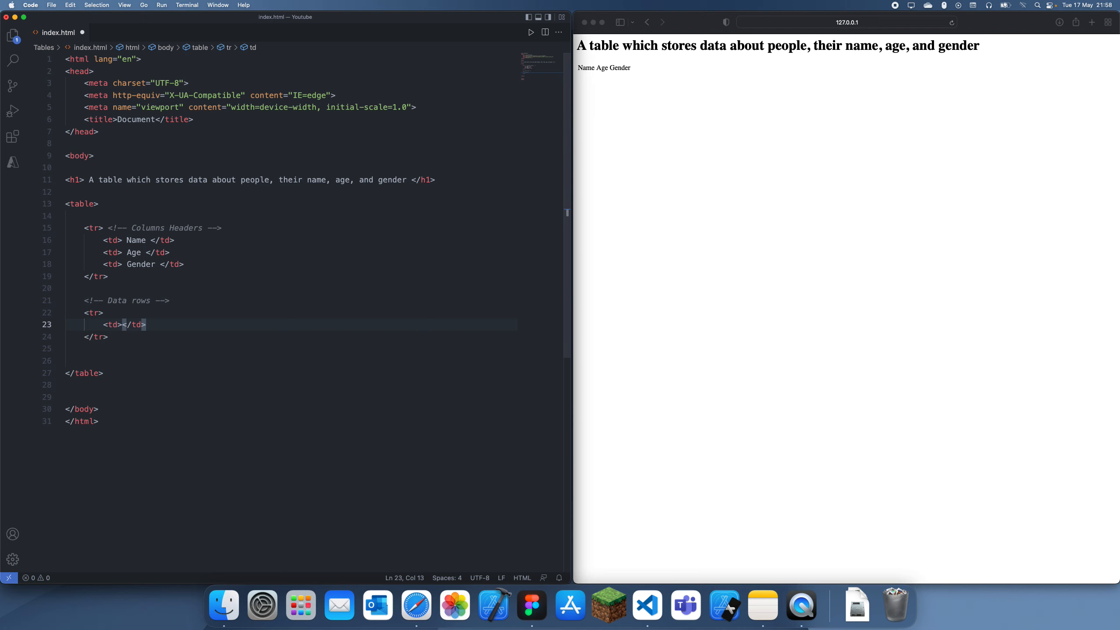
type("Aryaa")
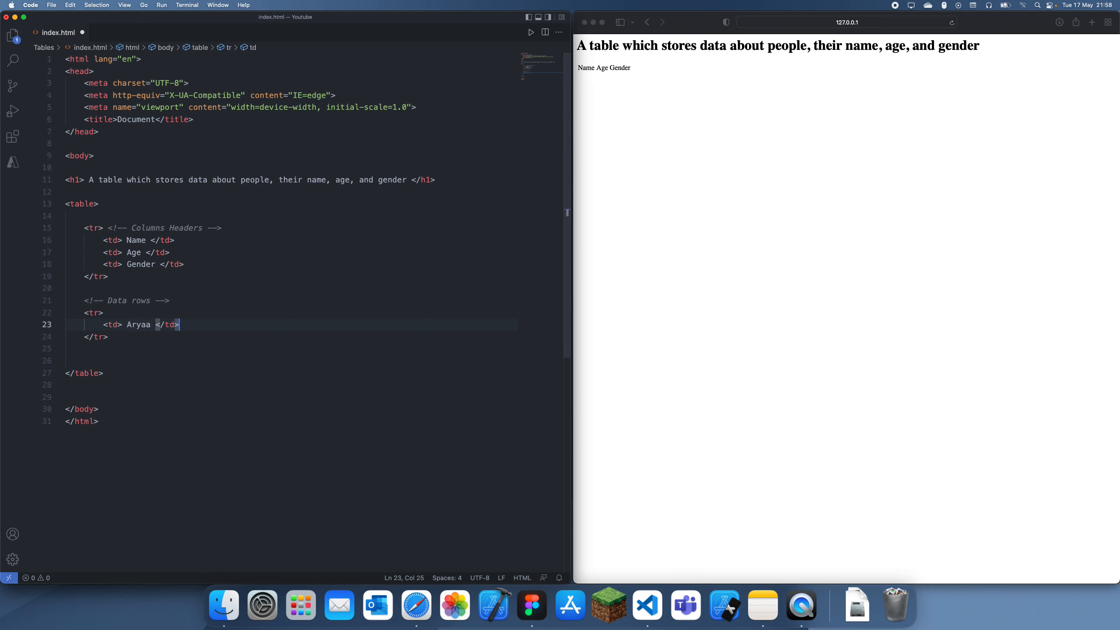
type("<td> 1 </td>")
type("<td> M </td>")
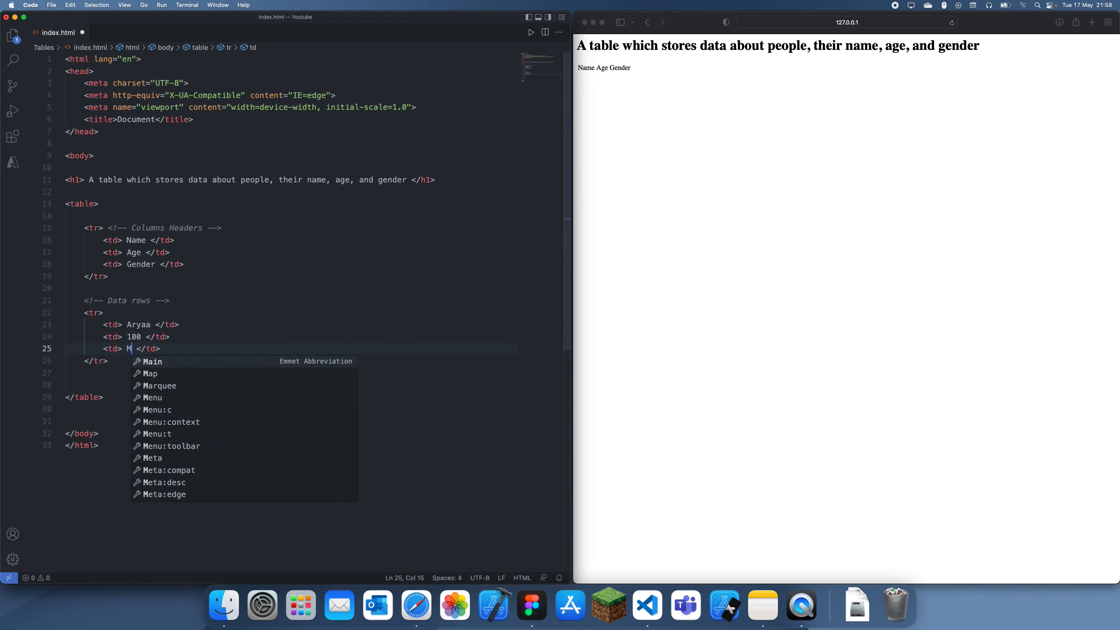
type("ale")
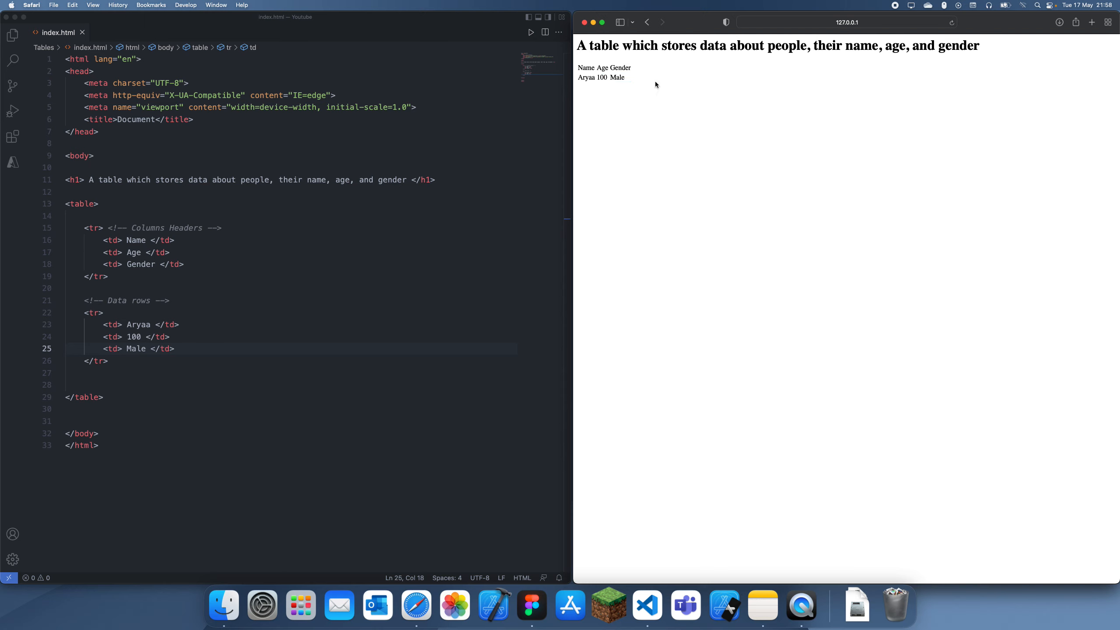
mouse_move(583, 67)
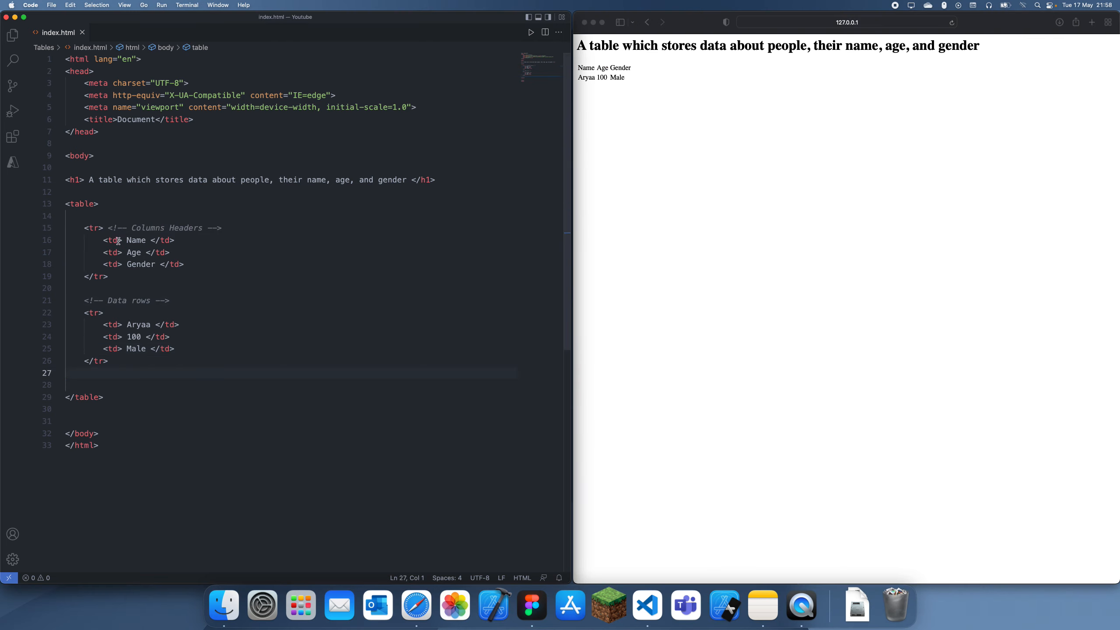
Change the header row's td cells to th so Name, Age, Gender render bold
double_click(112, 240)
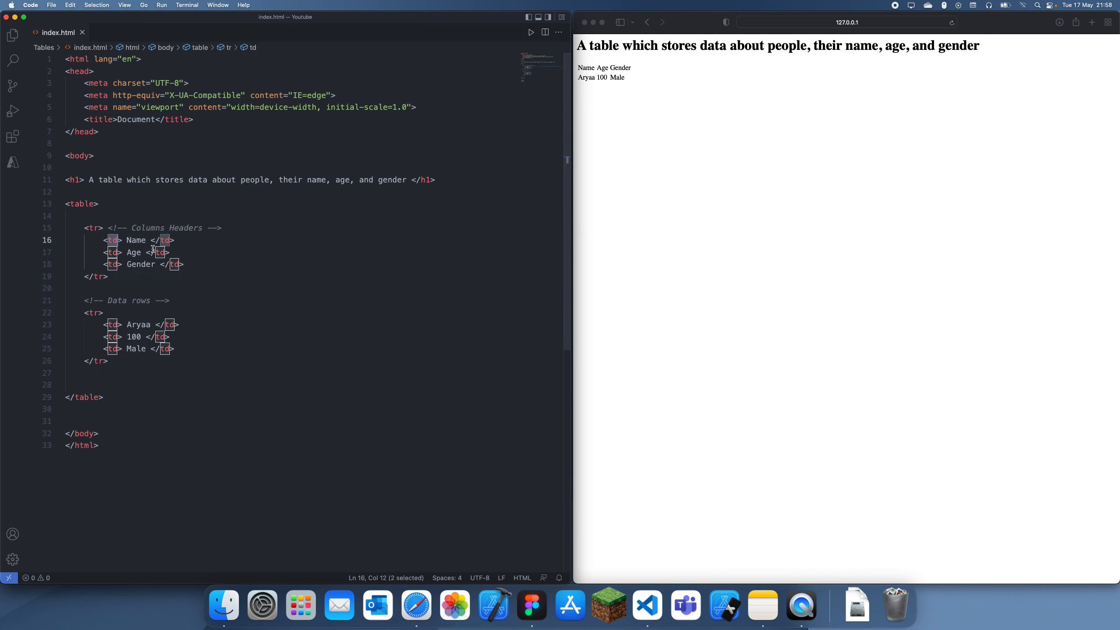
type("th")
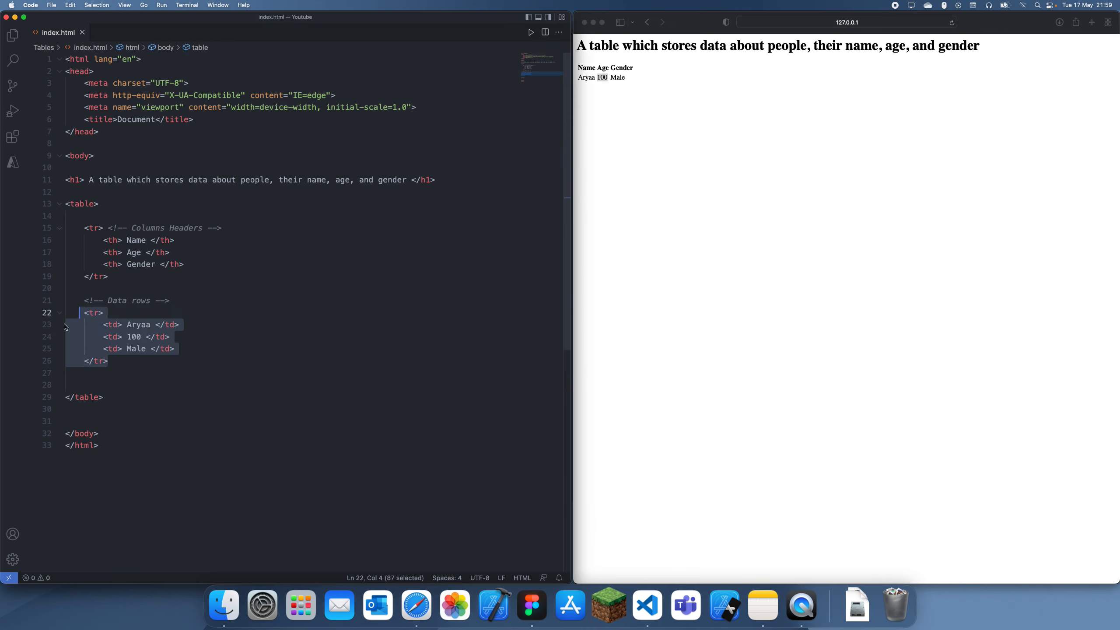
Rename the pasted data row to Person 2 and clear its age cell
type("p </td>")
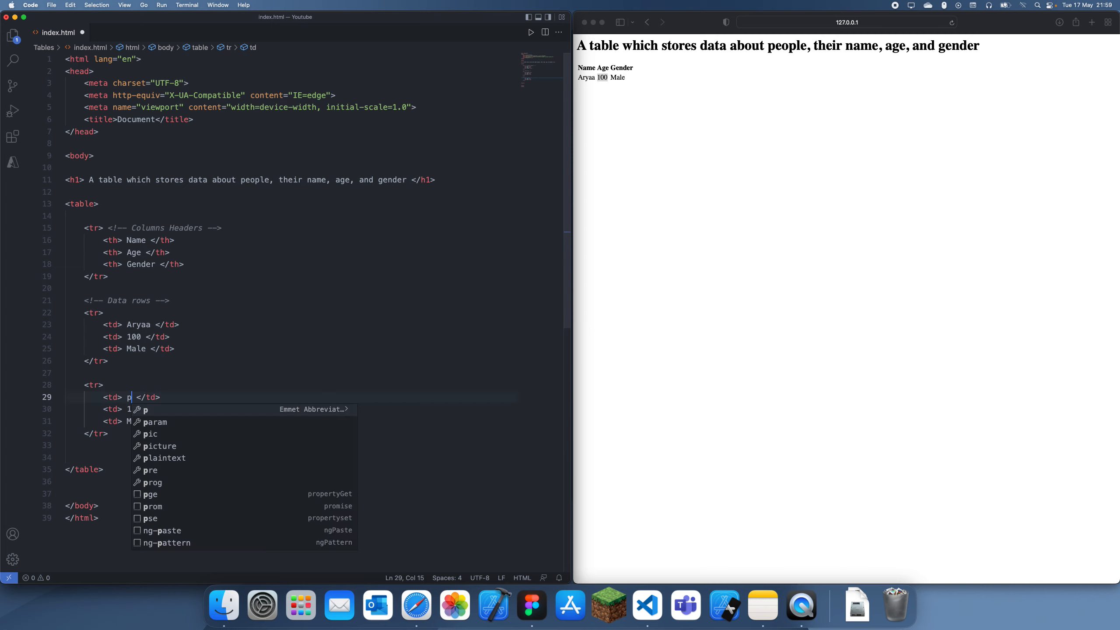
type("erson 2")
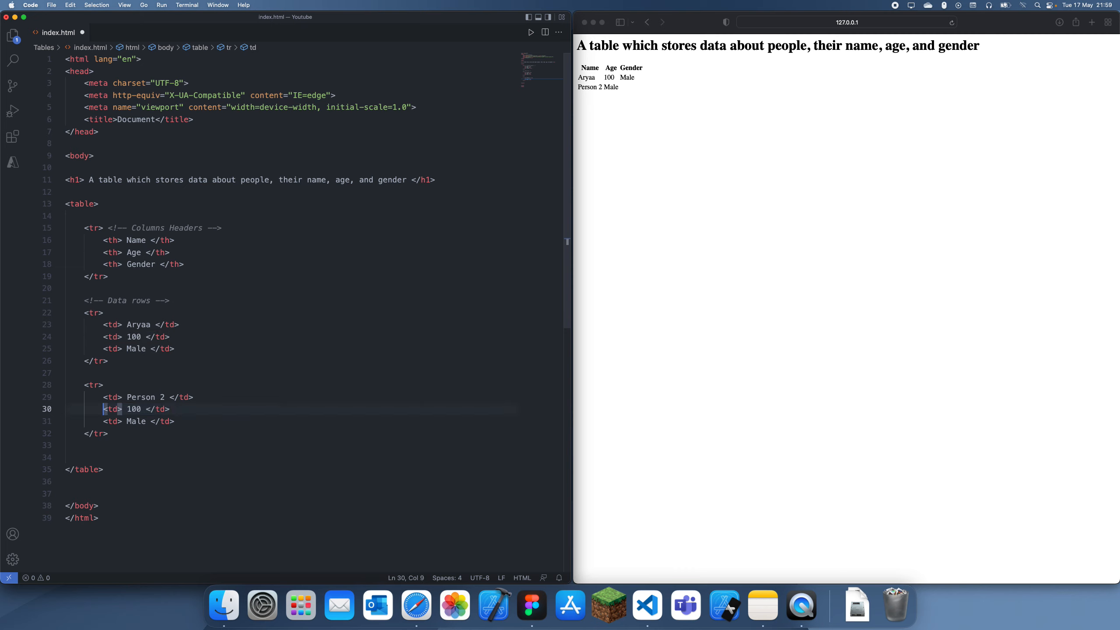
left_click(144, 408)
type("<style>")
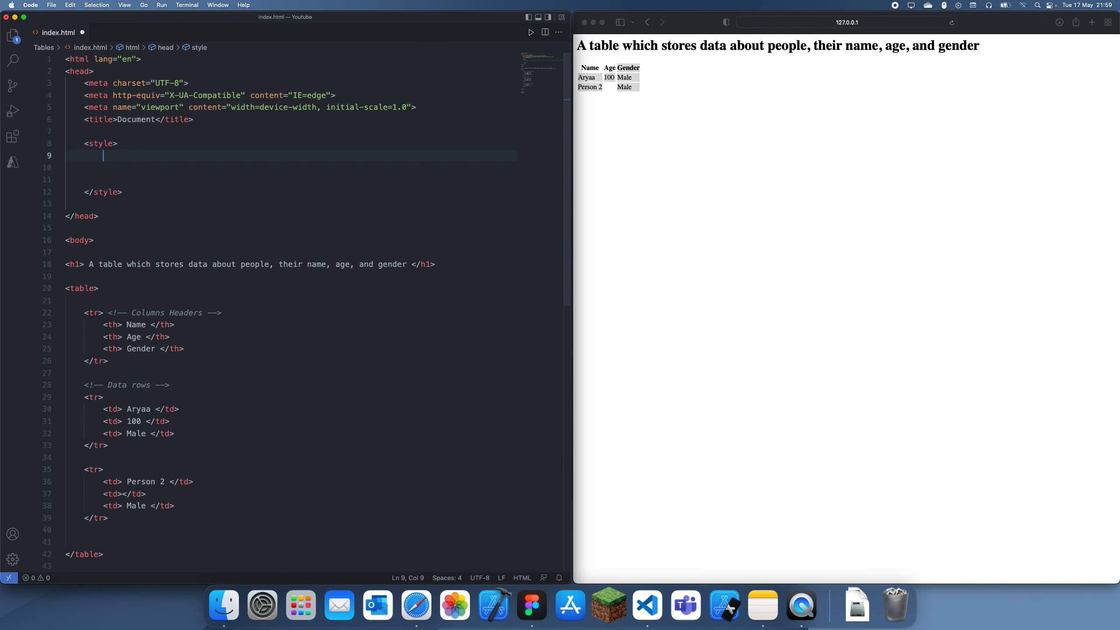
Write a table rule in the style block with border: 1px solid black
type("table {")
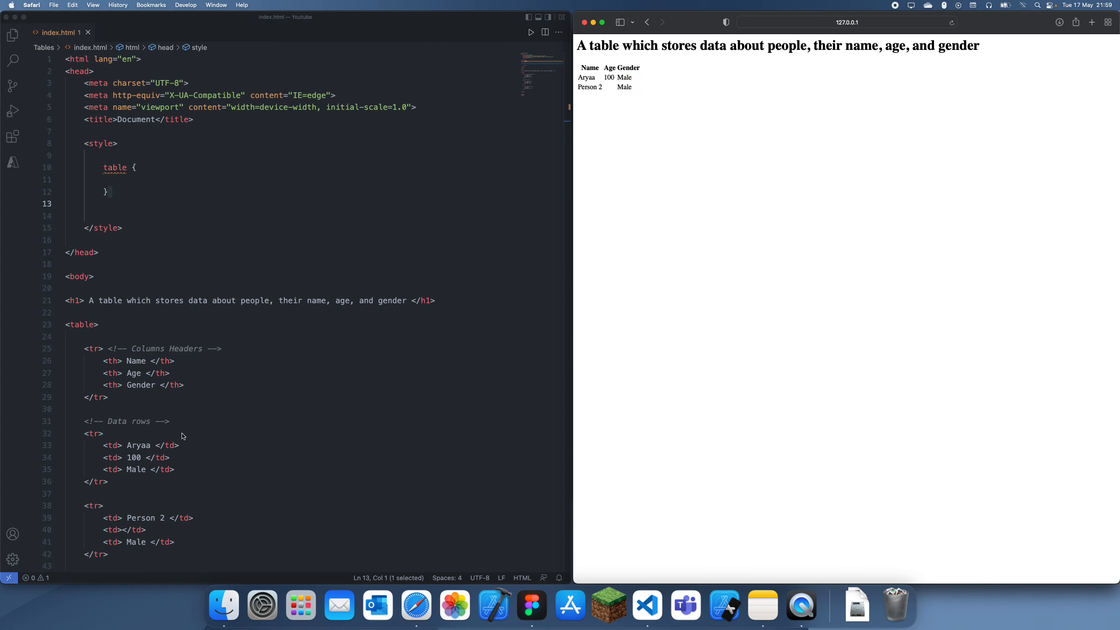
scroll("down", 3)
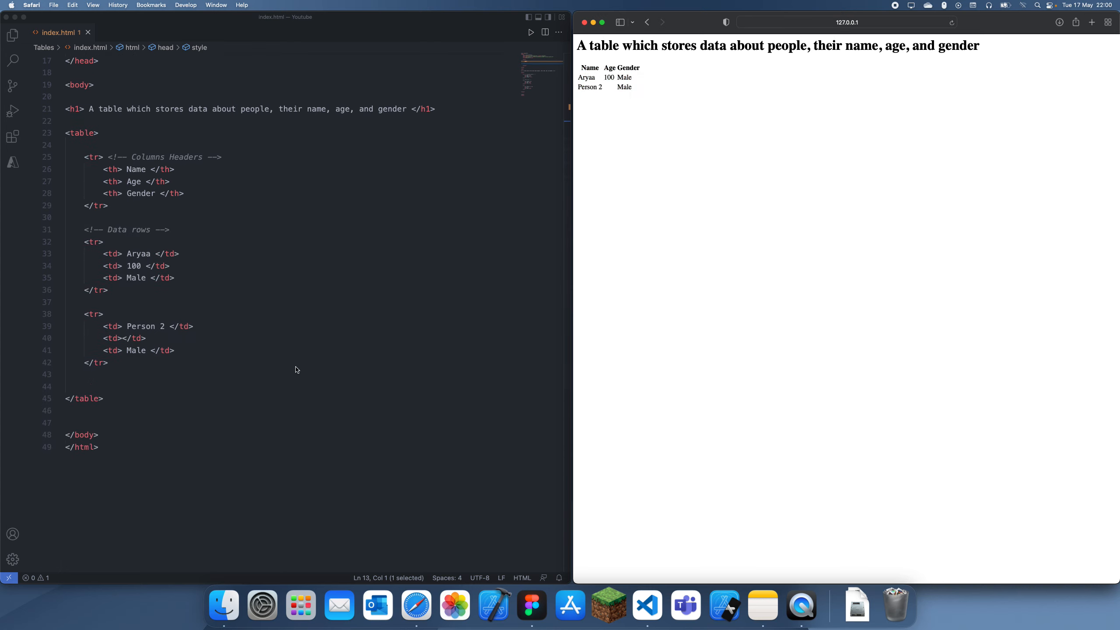
mouse_move(559, 329)
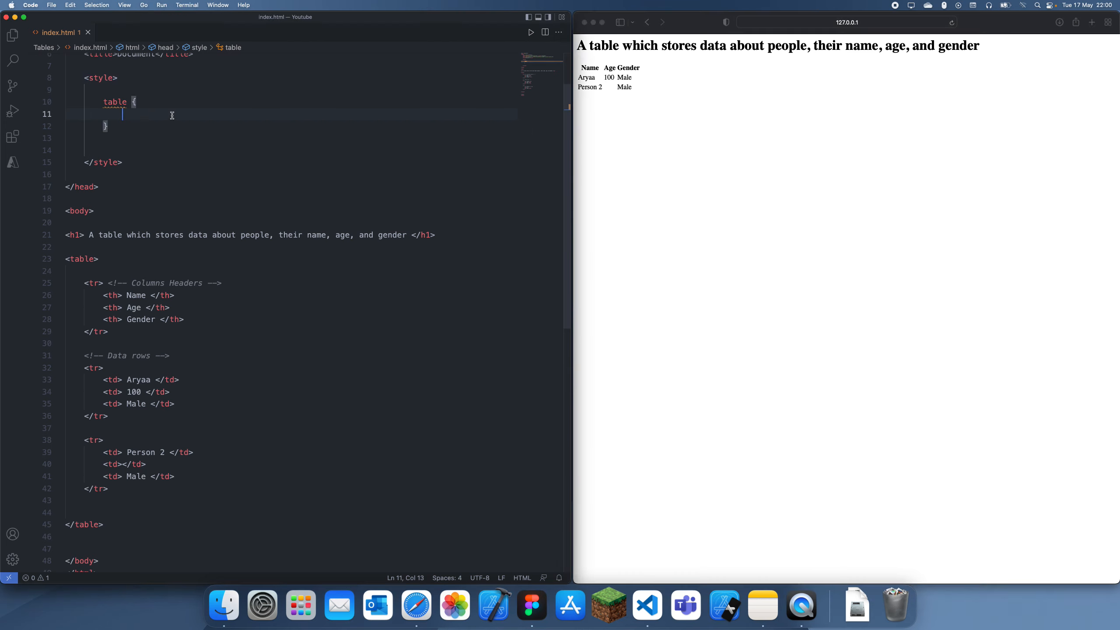
mouse_move(285, 154)
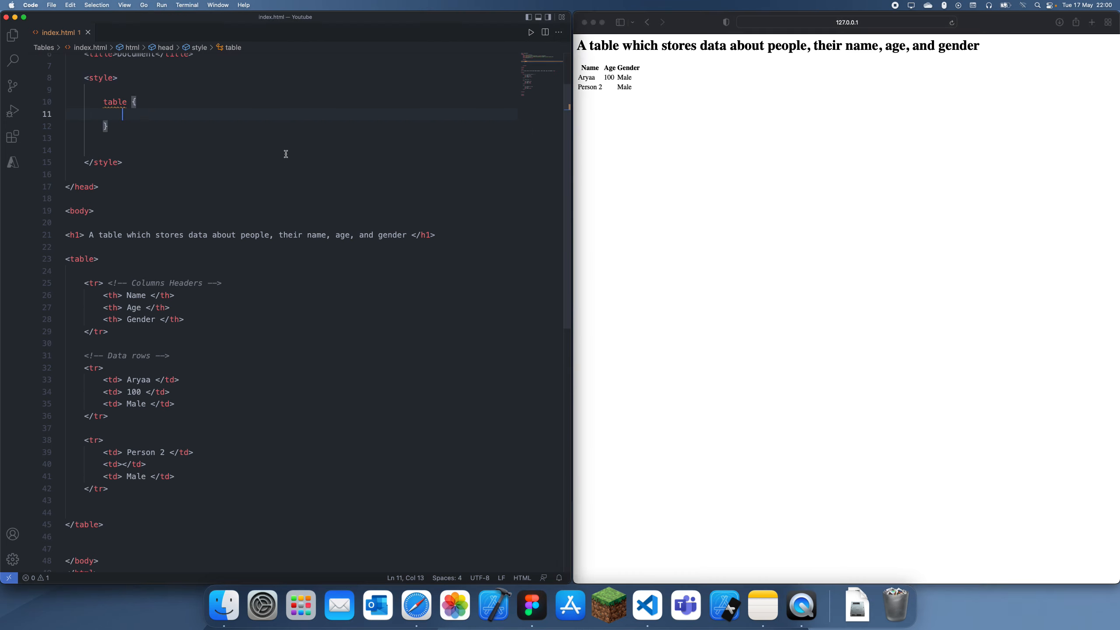
type("border")
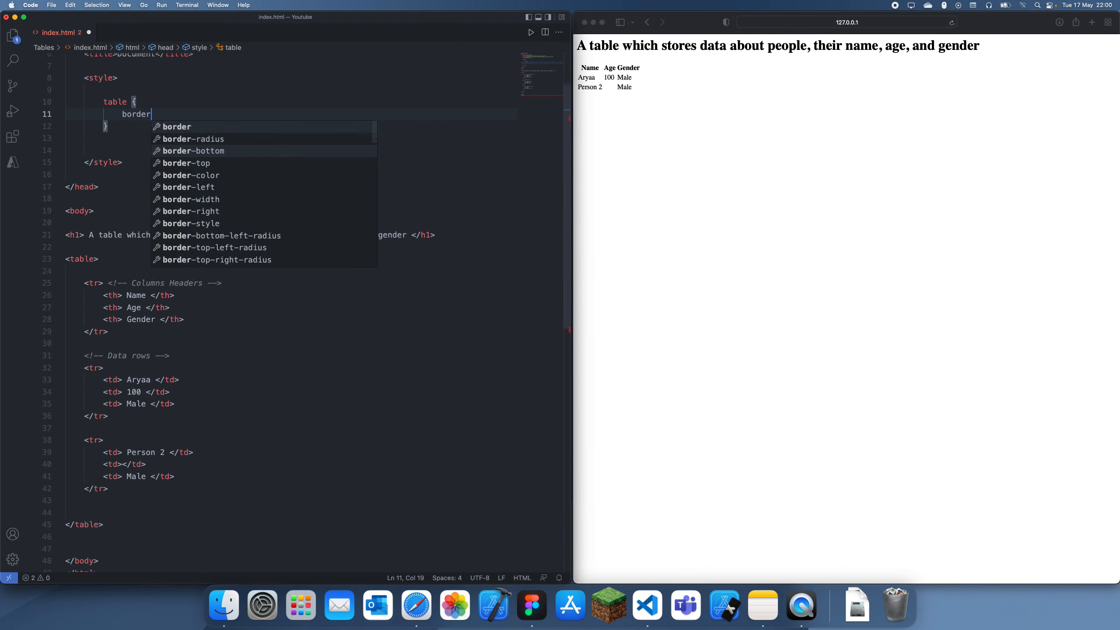
type(": 1px solid black;")
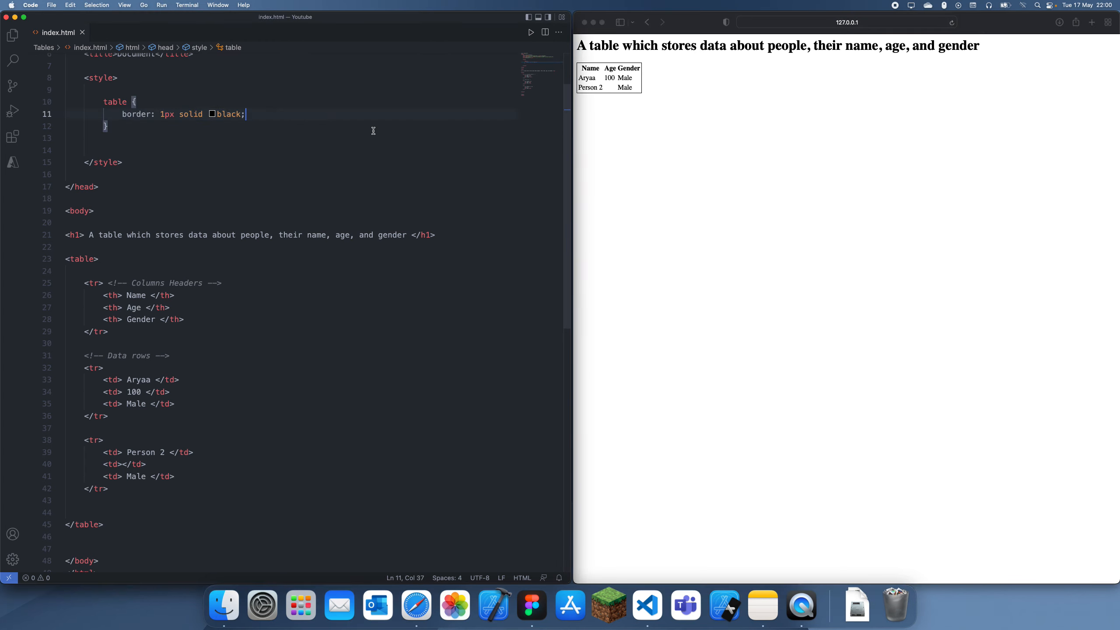
Try adding a border-inner property to the table rule
type("border")
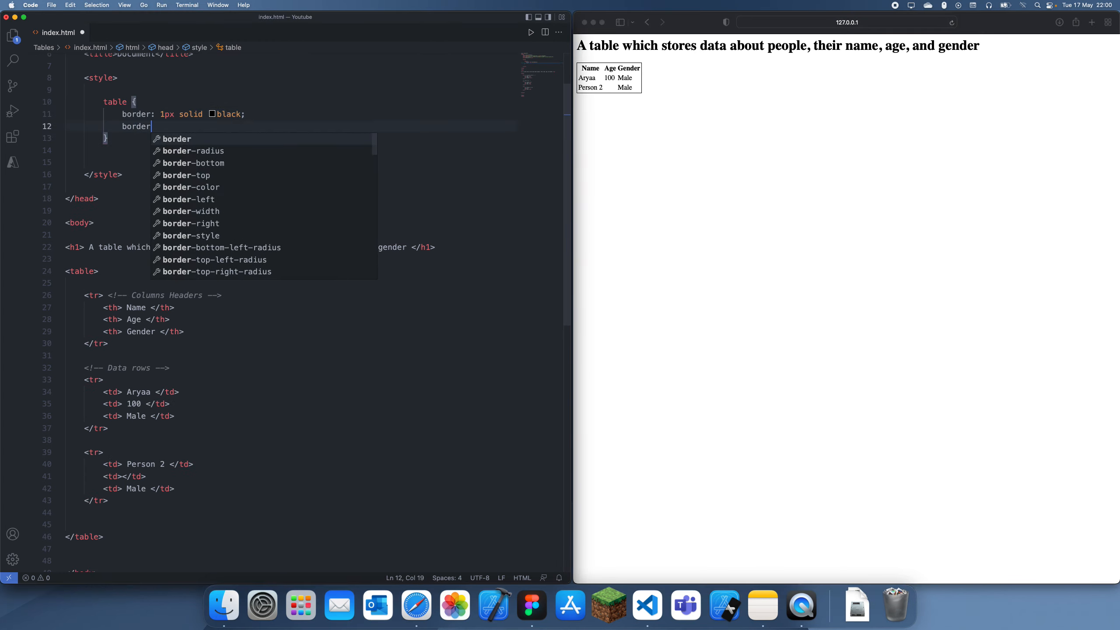
scroll("down", 3)
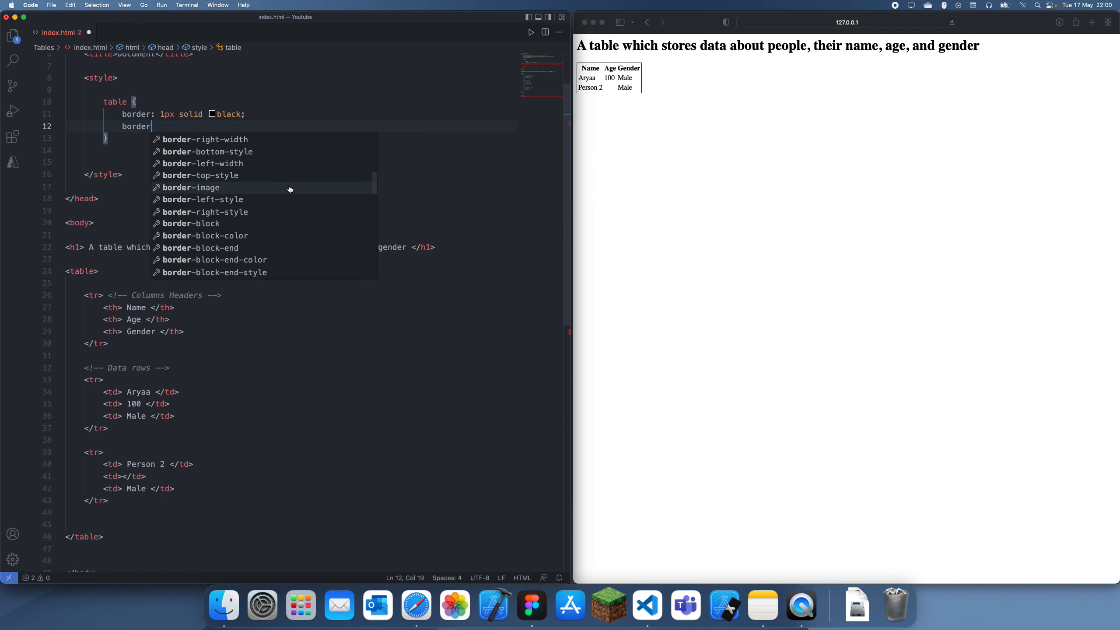
type("-inner")
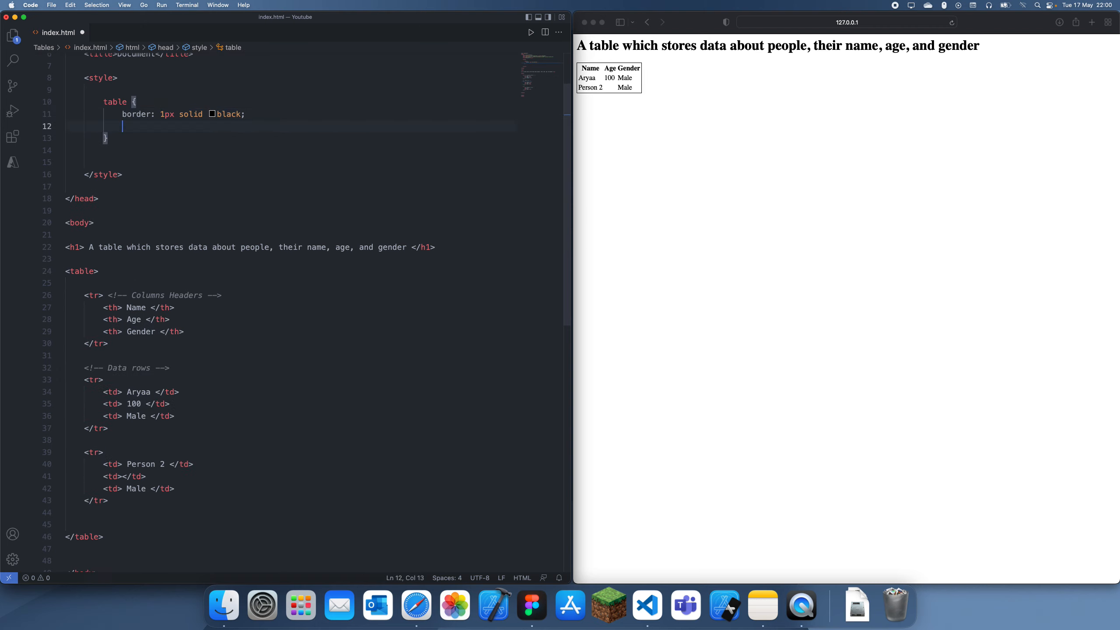
Add font-size: 60px to the table rule and check the larger text in Safari
type("font-size: larger;")
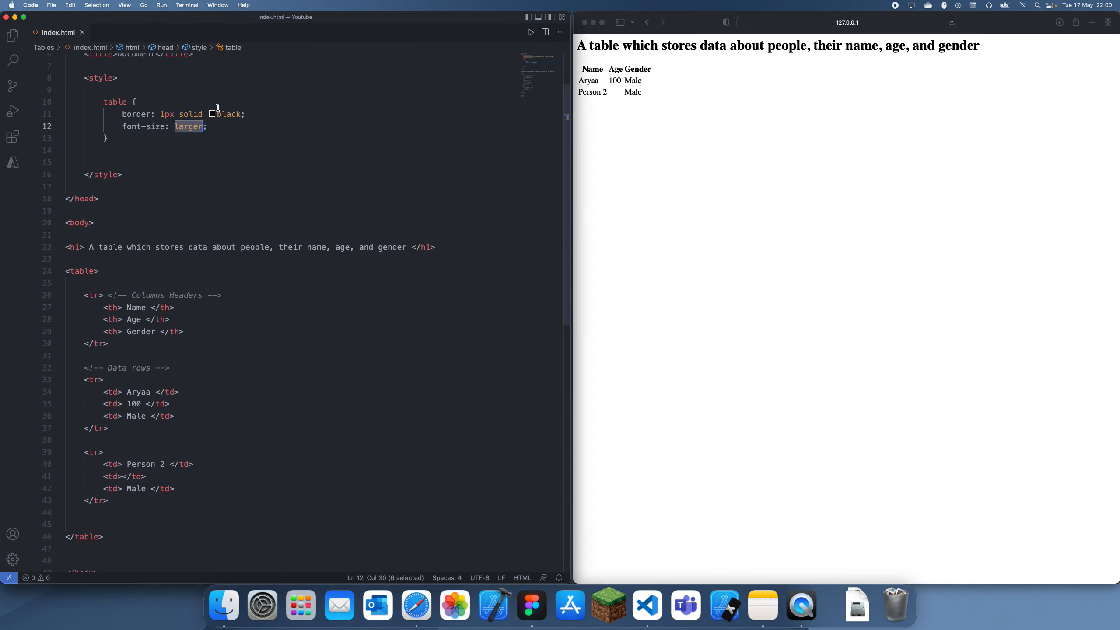
type("60px")
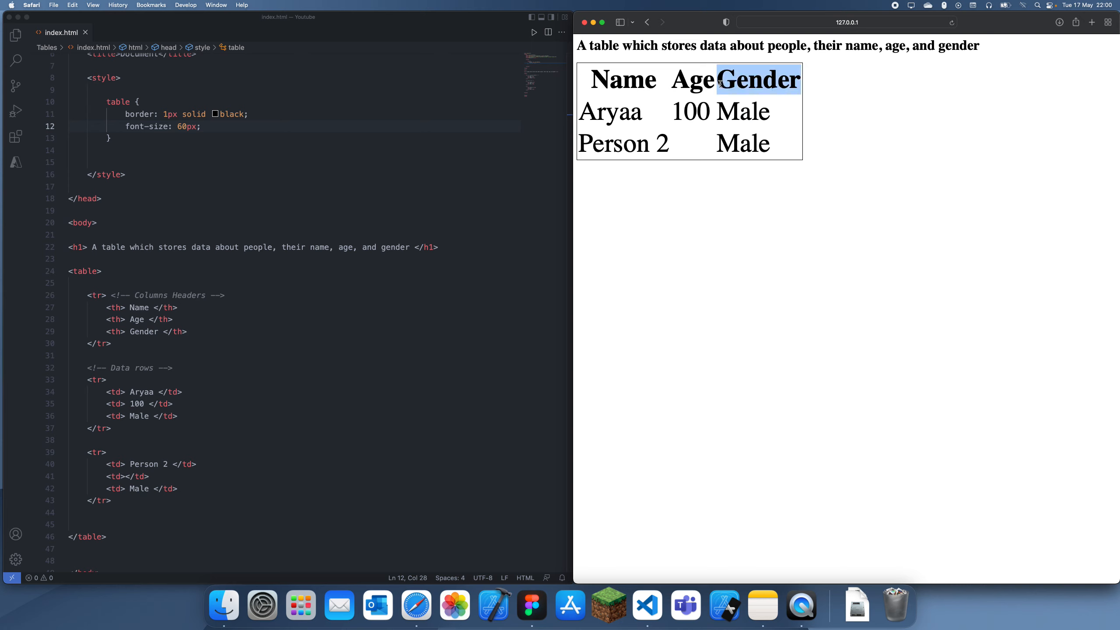
left_click(340, 296)
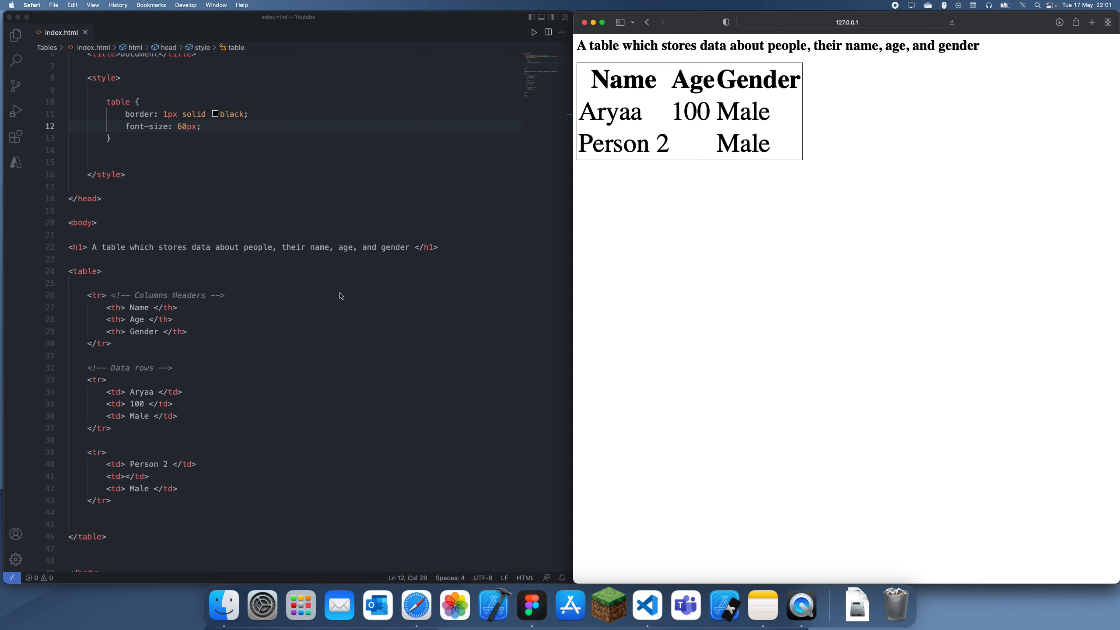
mouse_move(371, 358)
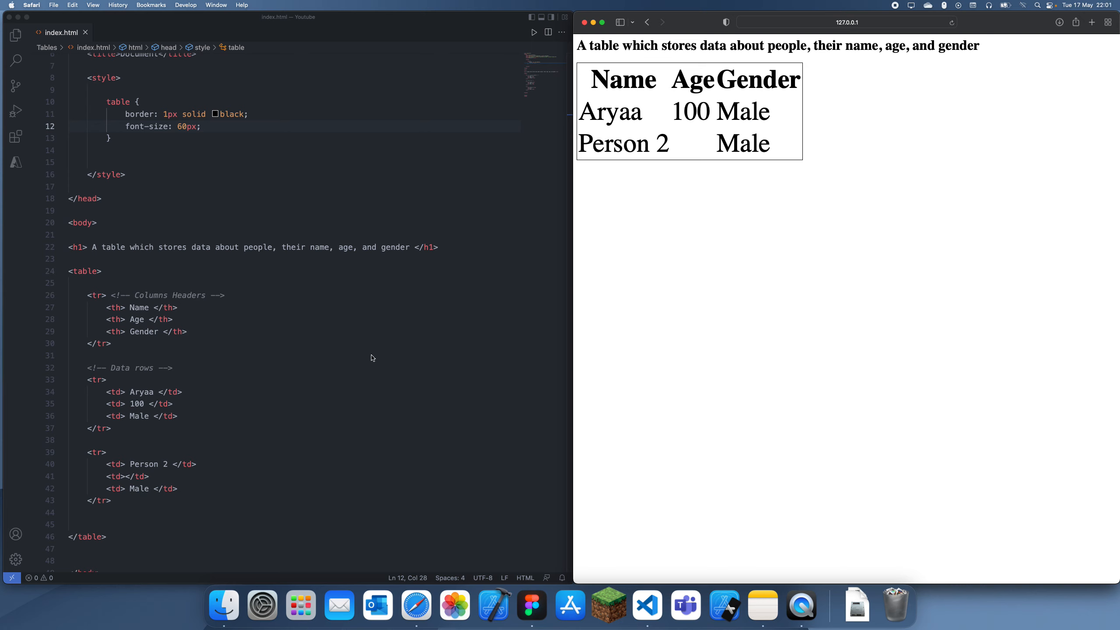
mouse_move(666, 126)
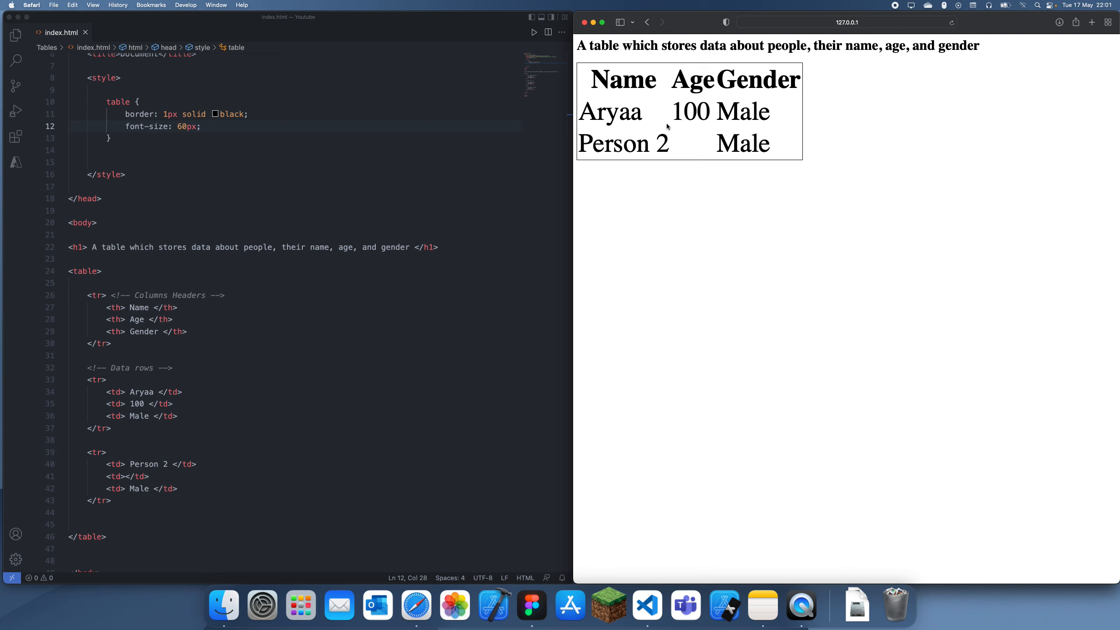
mouse_move(805, 161)
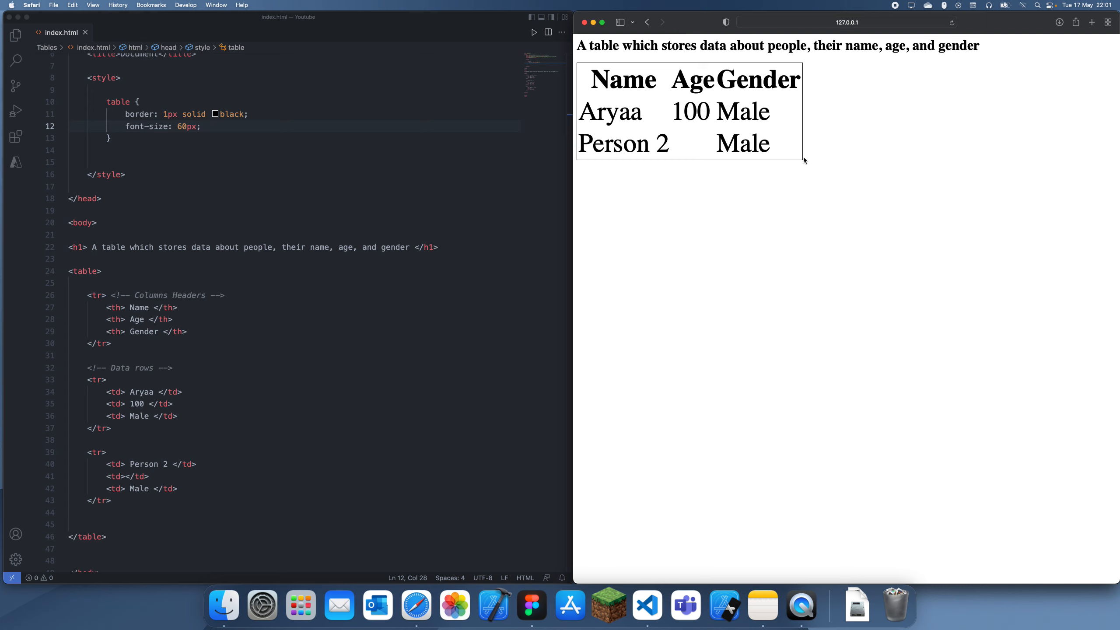
mouse_move(747, 90)
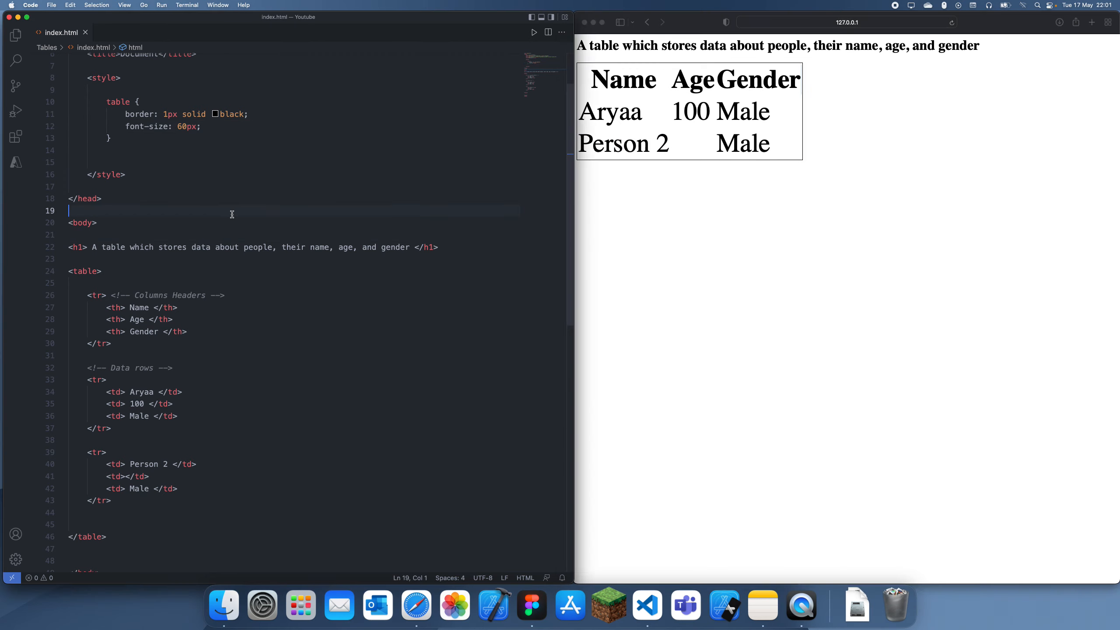
mouse_move(722, 267)
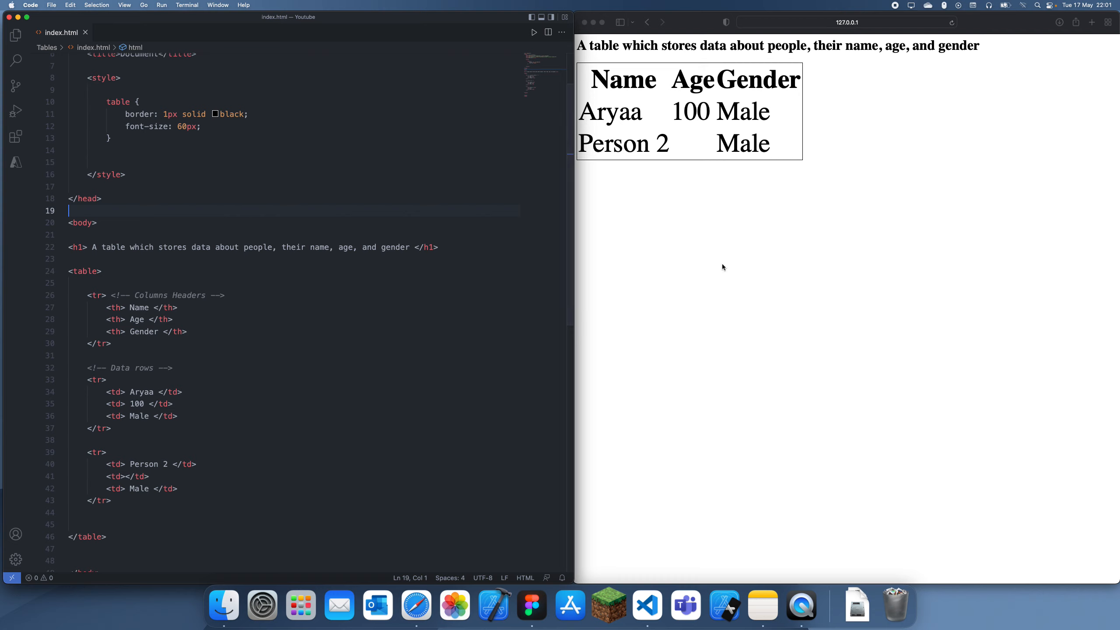